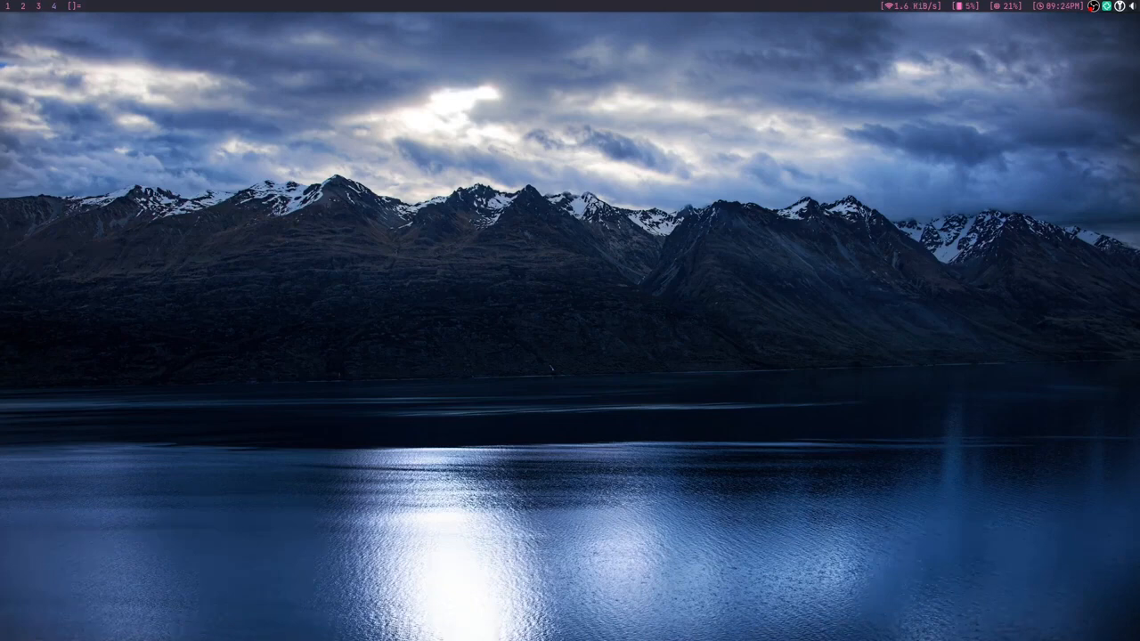
Step: Launch NoiseTorch from the application launcher by entering 'noise'
type("noise")
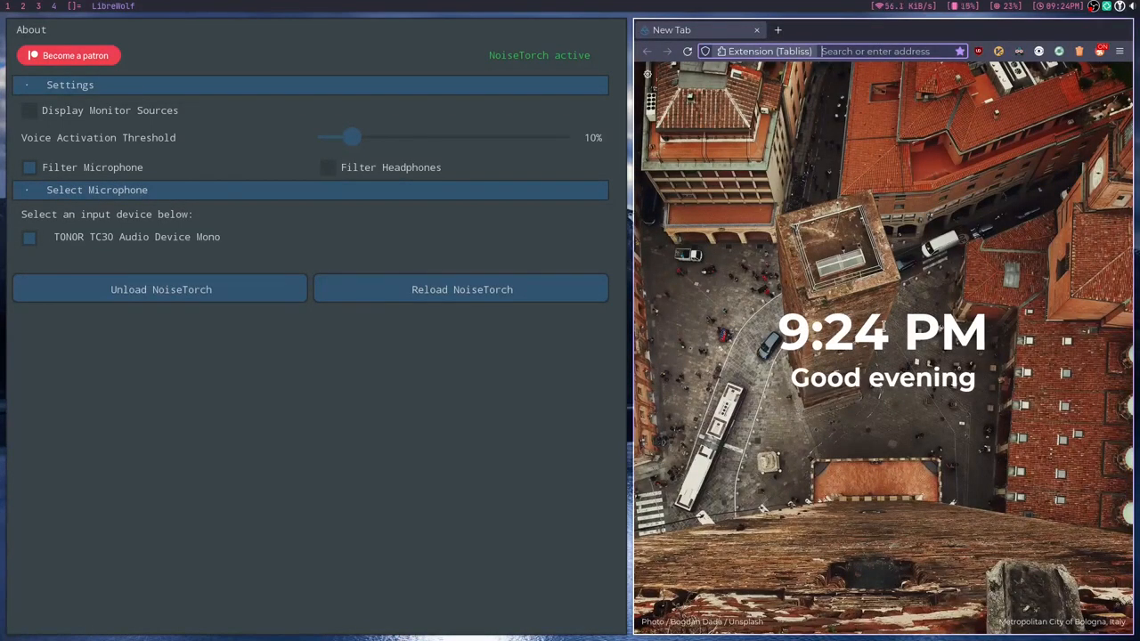
Step: Search the web for 'noise' and go to the NoiseTorch GitHub project page
type("noise")
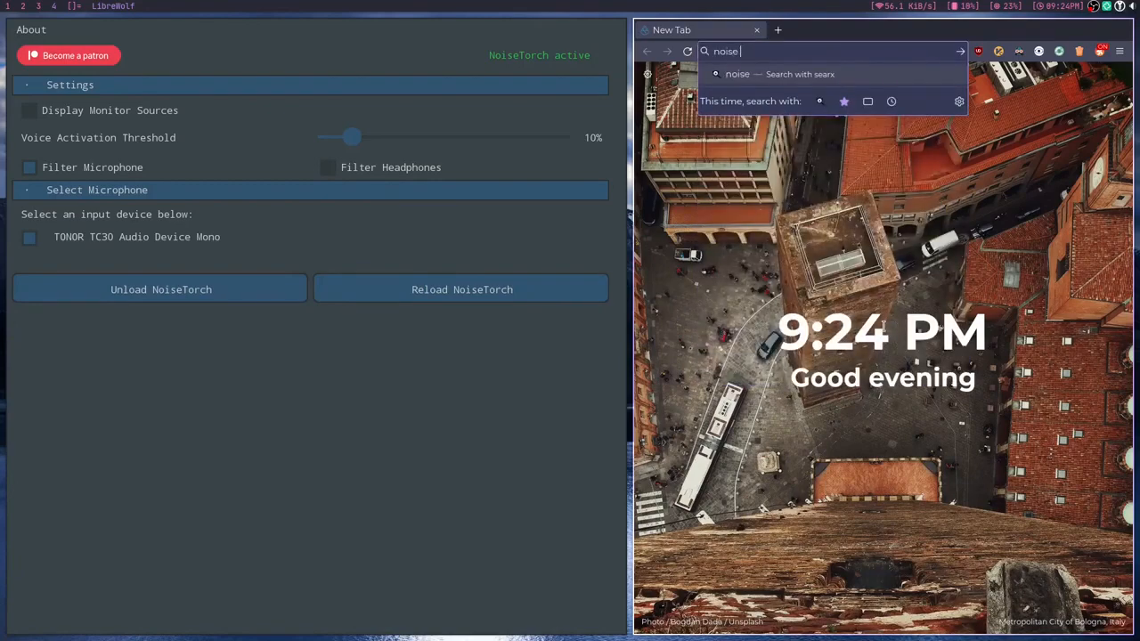
key("Return")
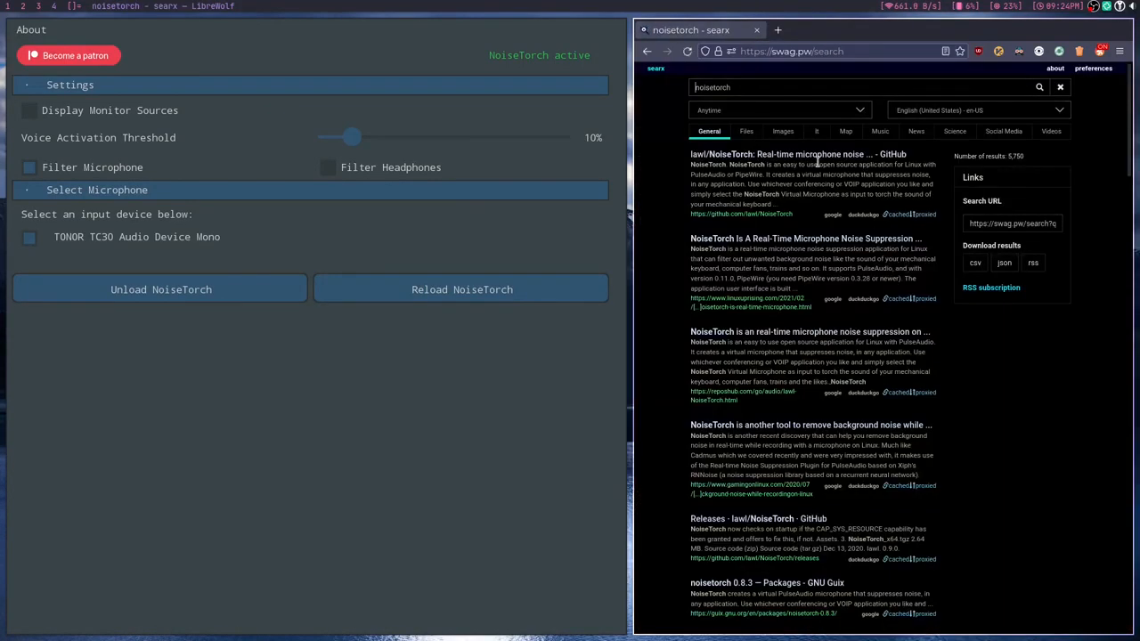
left_click(794, 153)
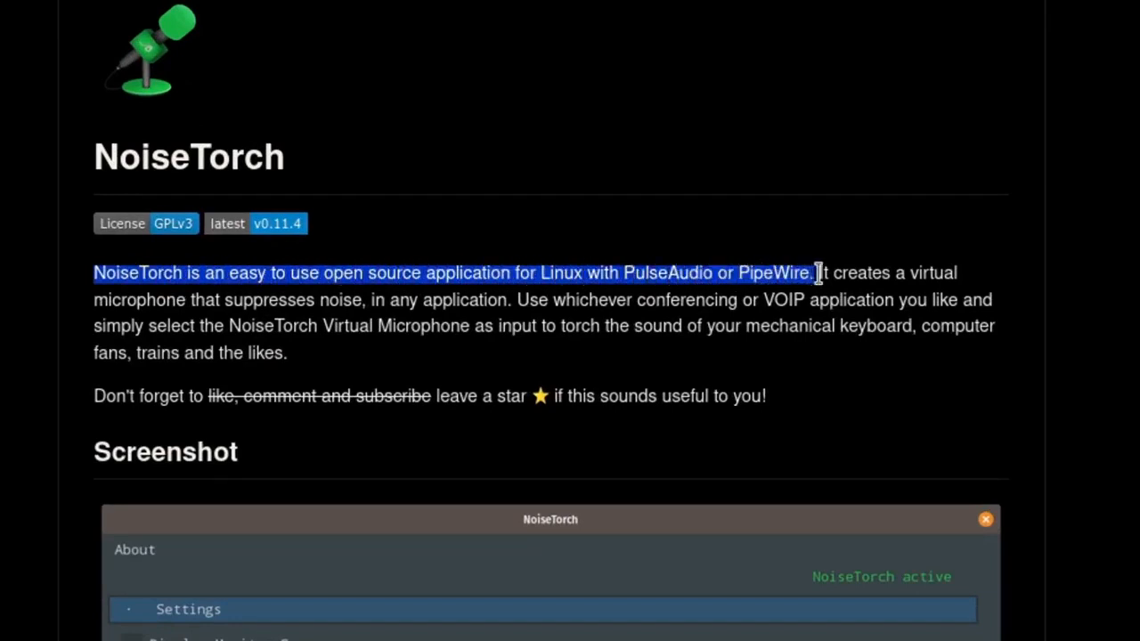
left_click_drag(816, 272, 152, 299)
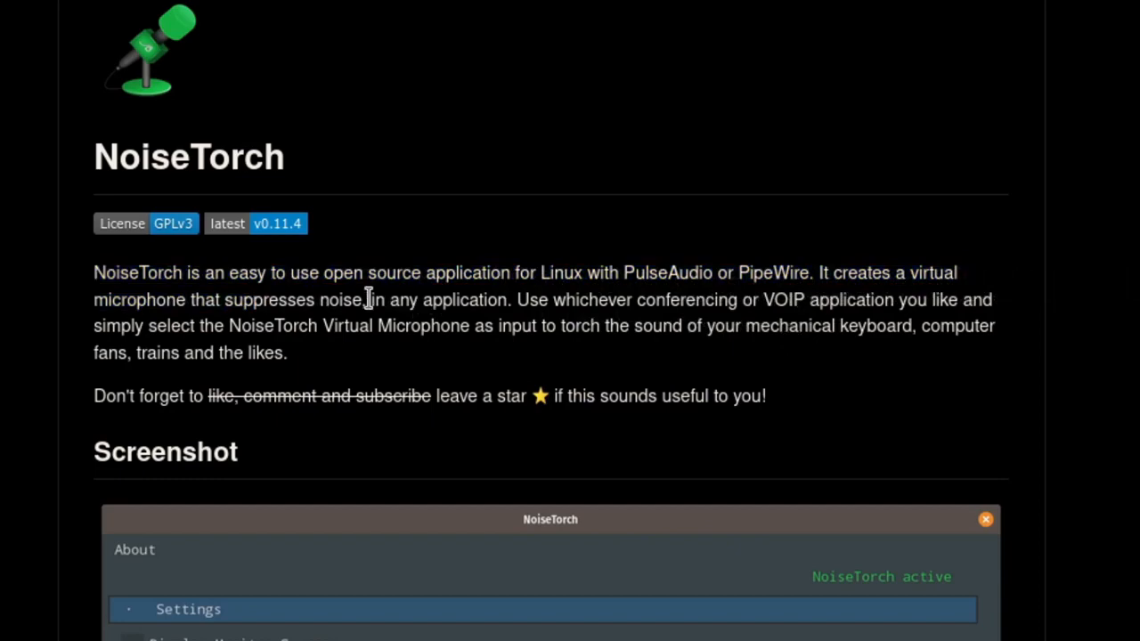
scroll("down", 3)
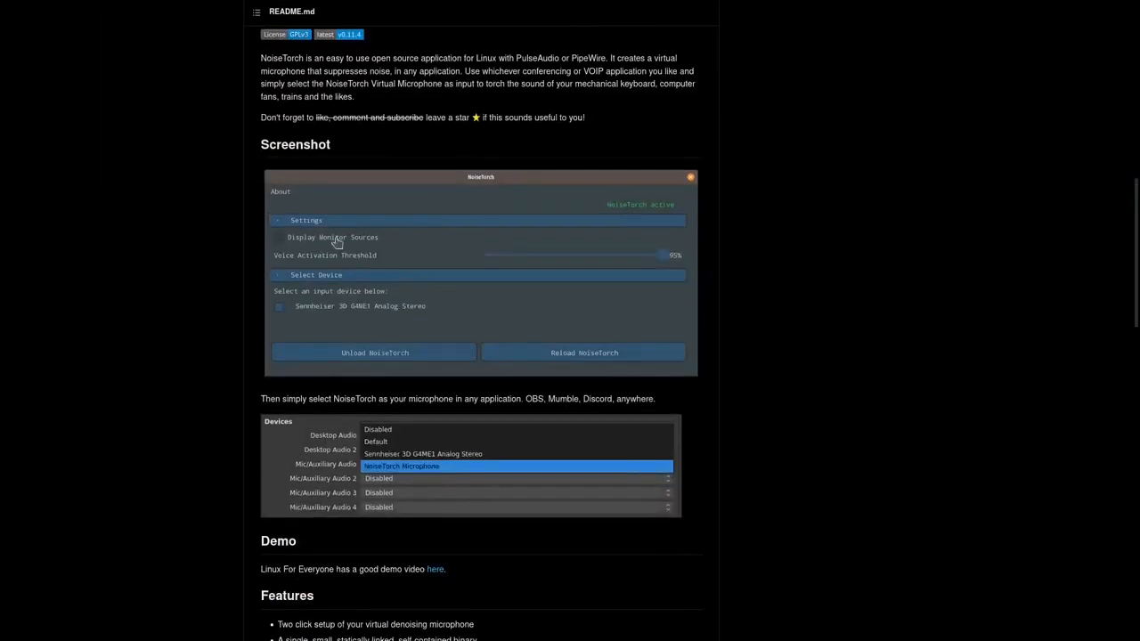
mouse_move(271, 319)
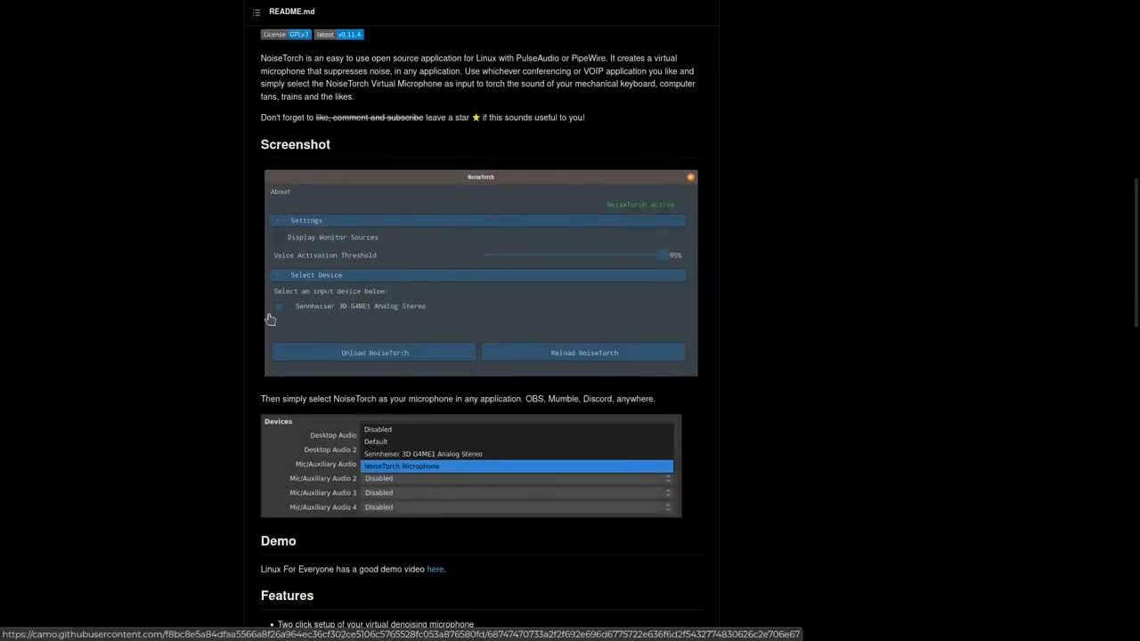
mouse_move(392, 317)
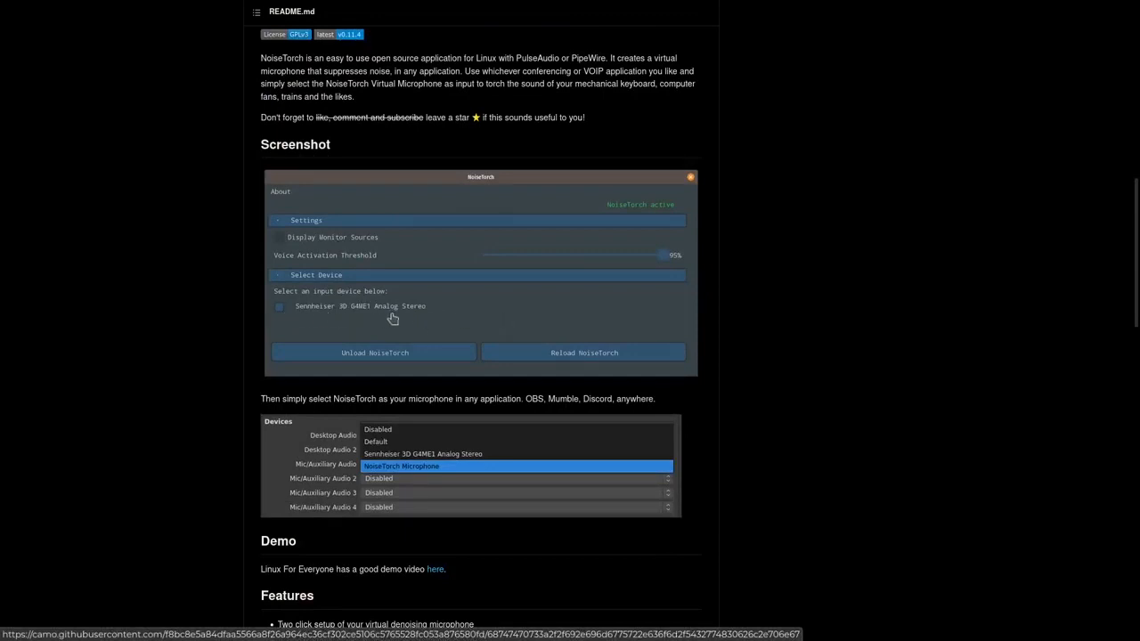
mouse_move(289, 283)
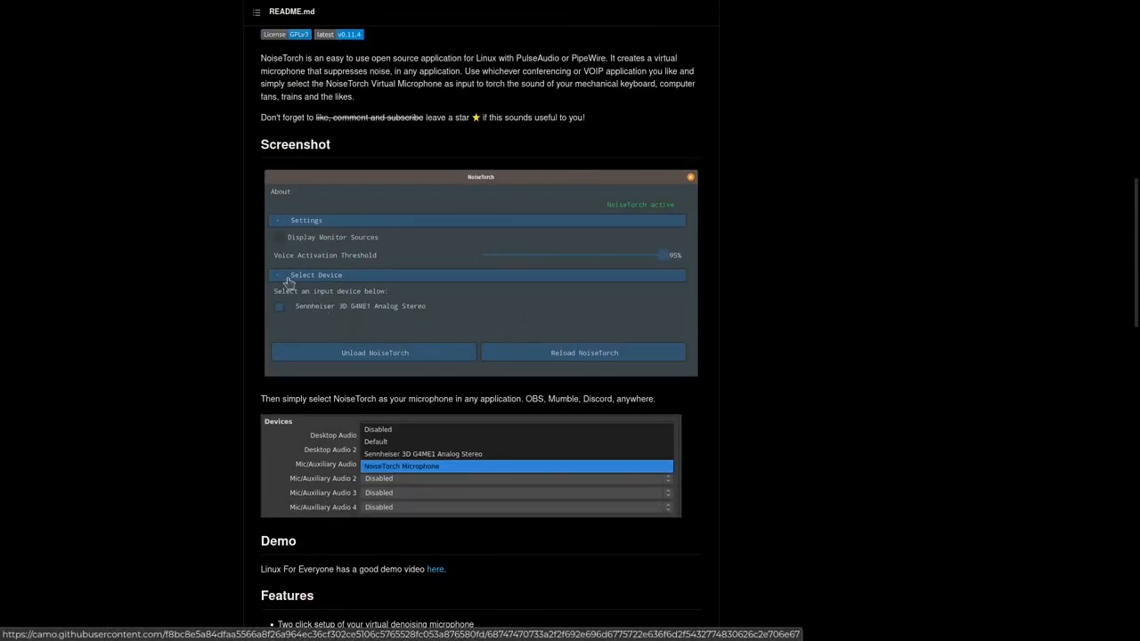
mouse_move(727, 399)
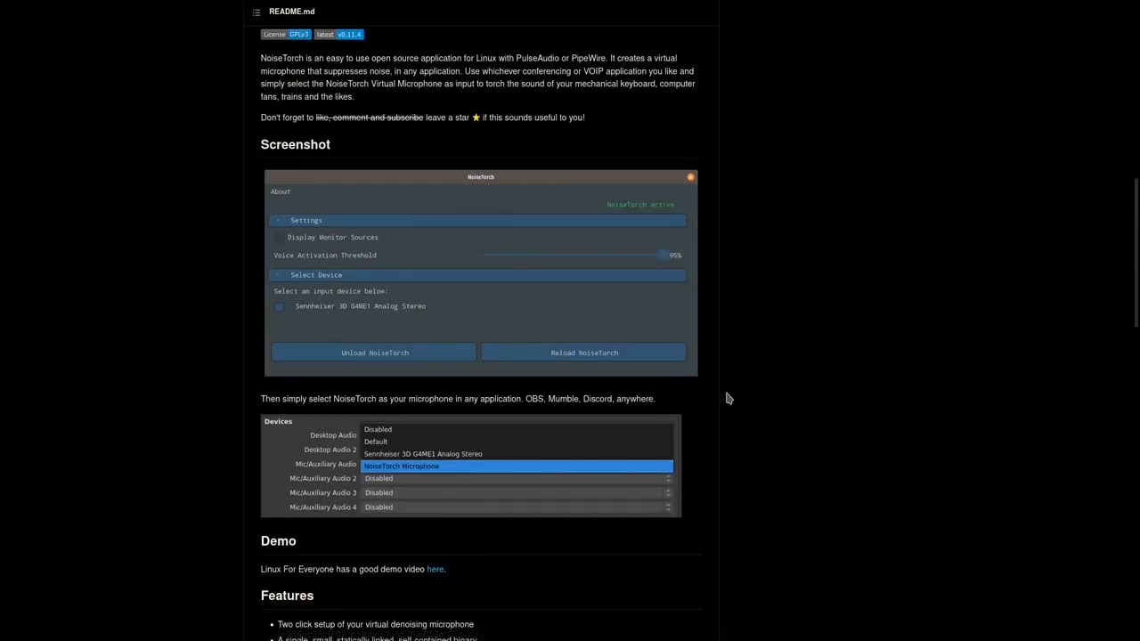
scroll("down", 3)
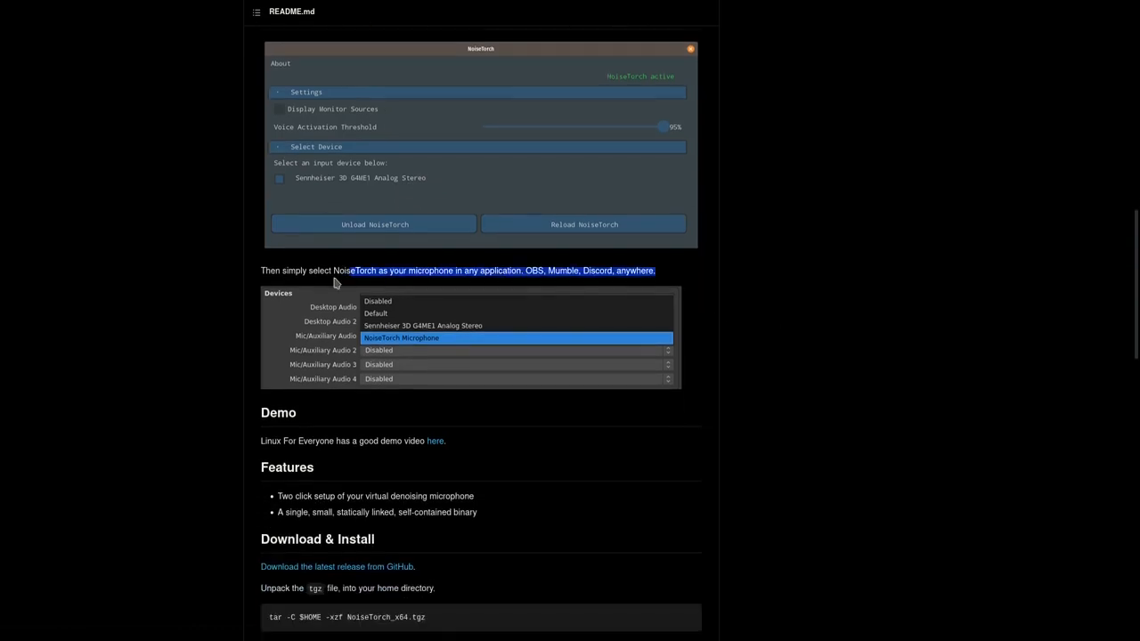
mouse_move(695, 288)
type("adkfjsda:lkfjsad:lkfjsadlk:fjasld:kflkj")
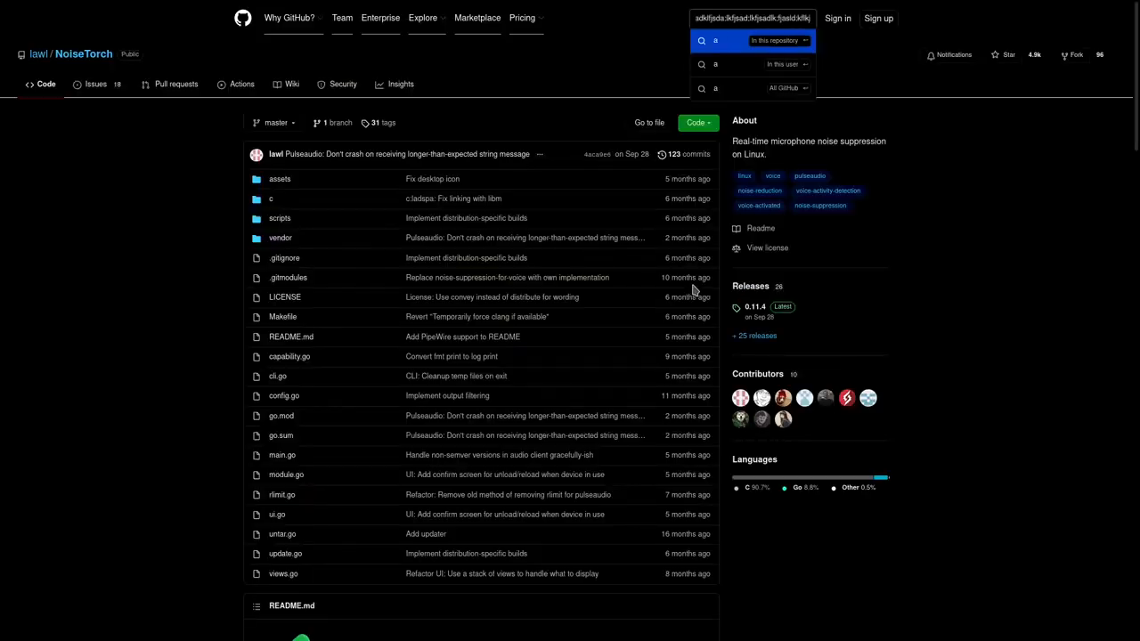
scroll("down", 3)
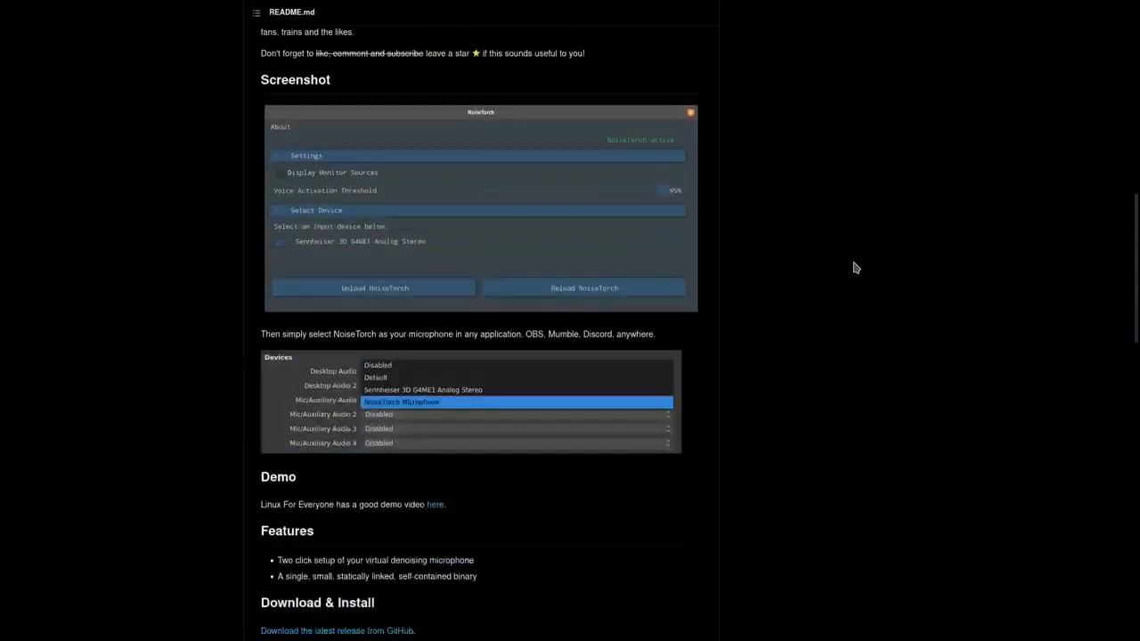
scroll("down", 3)
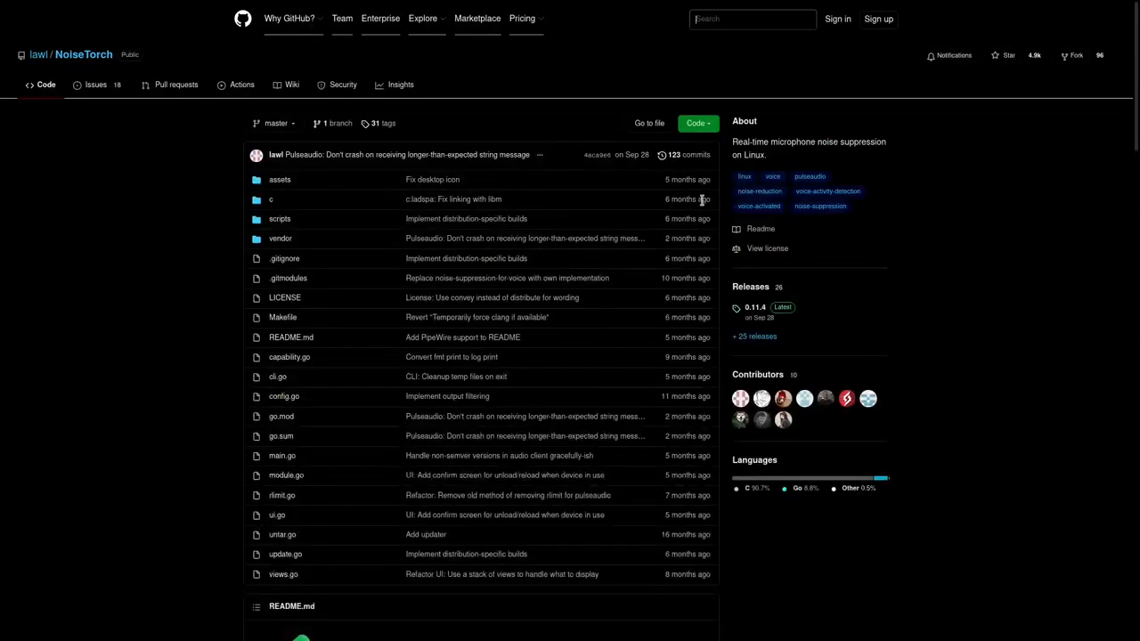
mouse_move(698, 199)
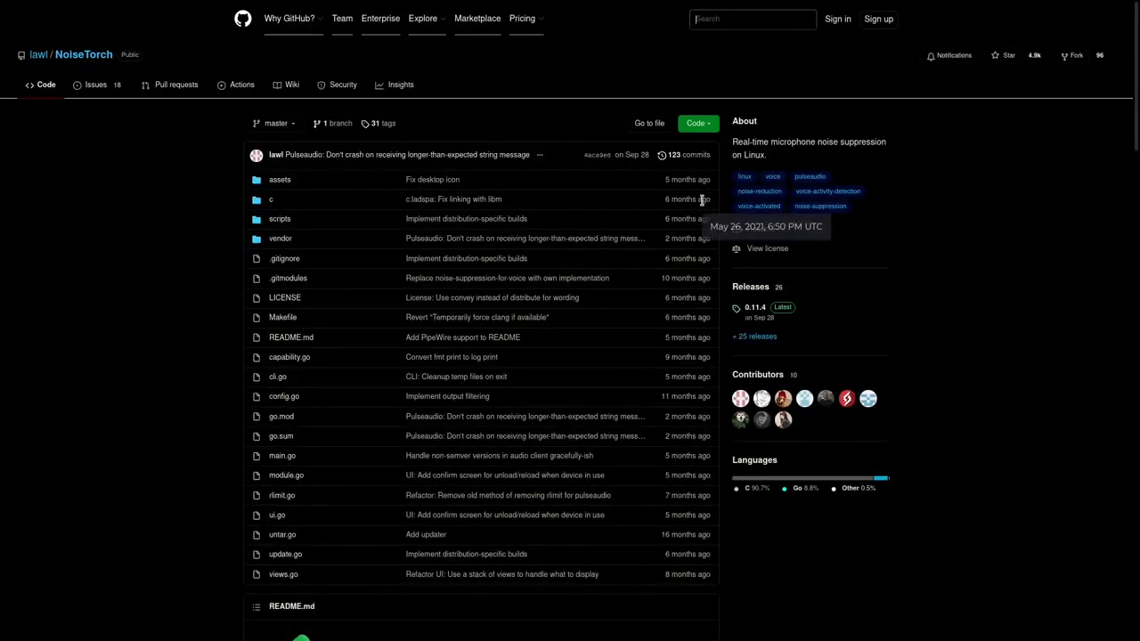
mouse_move(577, 203)
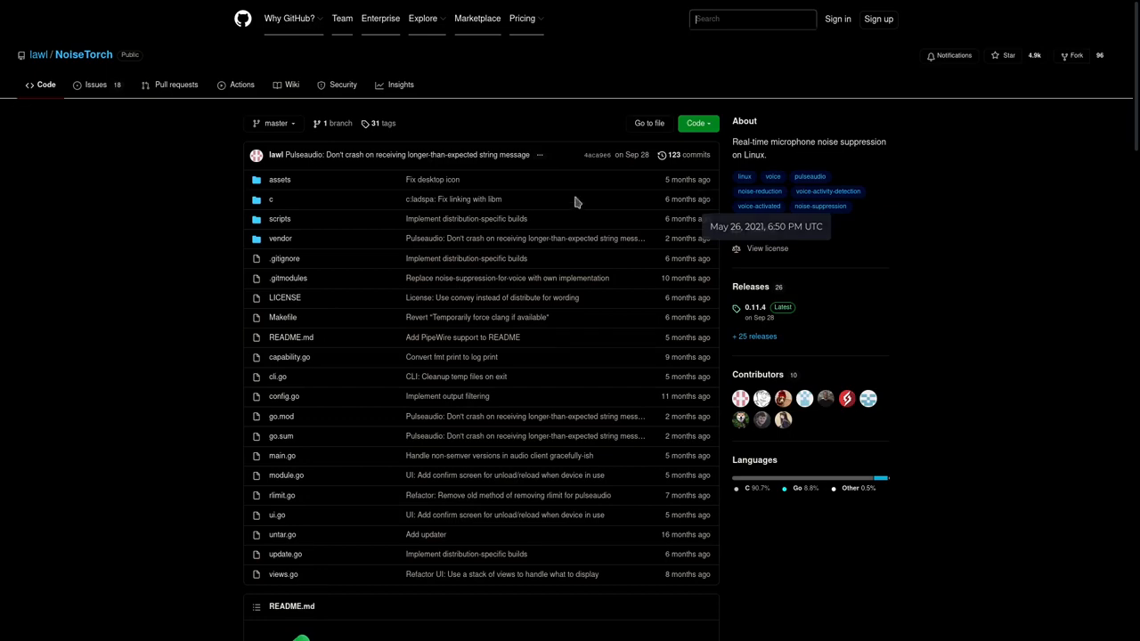
mouse_move(253, 68)
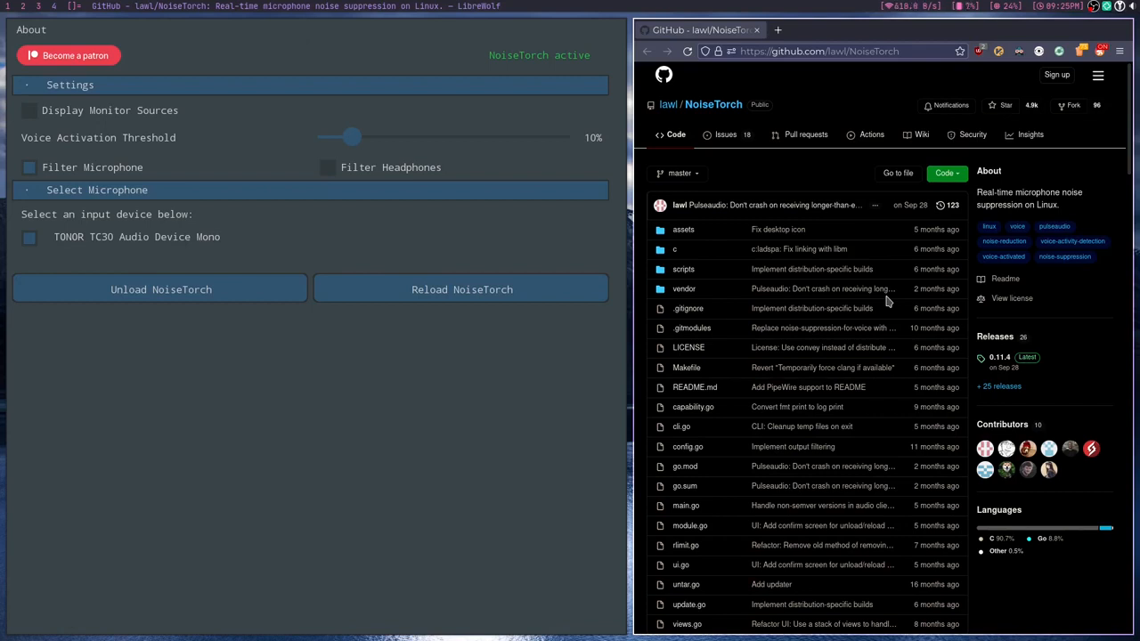
mouse_move(901, 327)
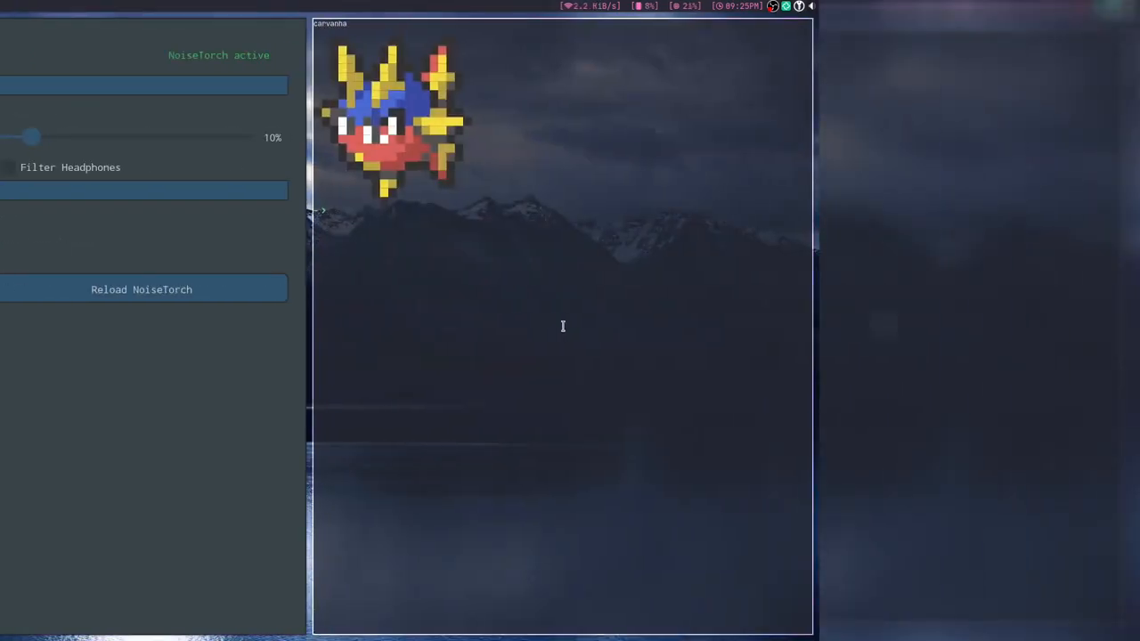
Step: Attempt 'sudo pacman -S noisetorch', which fails with target not found
type("sudo pacman -S")
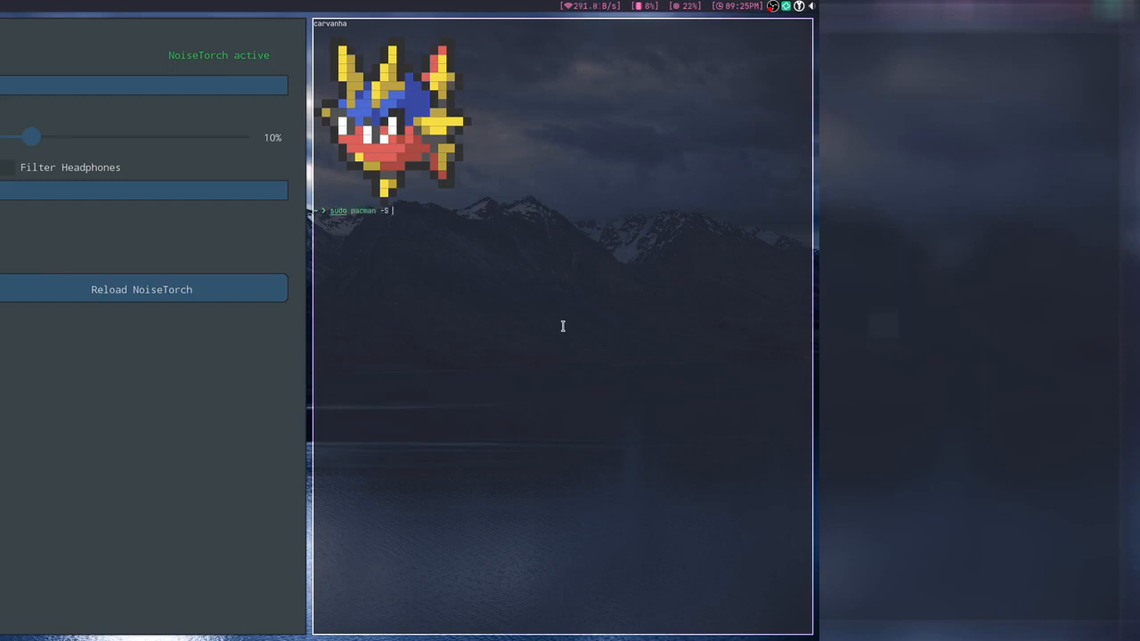
type("noisetorch")
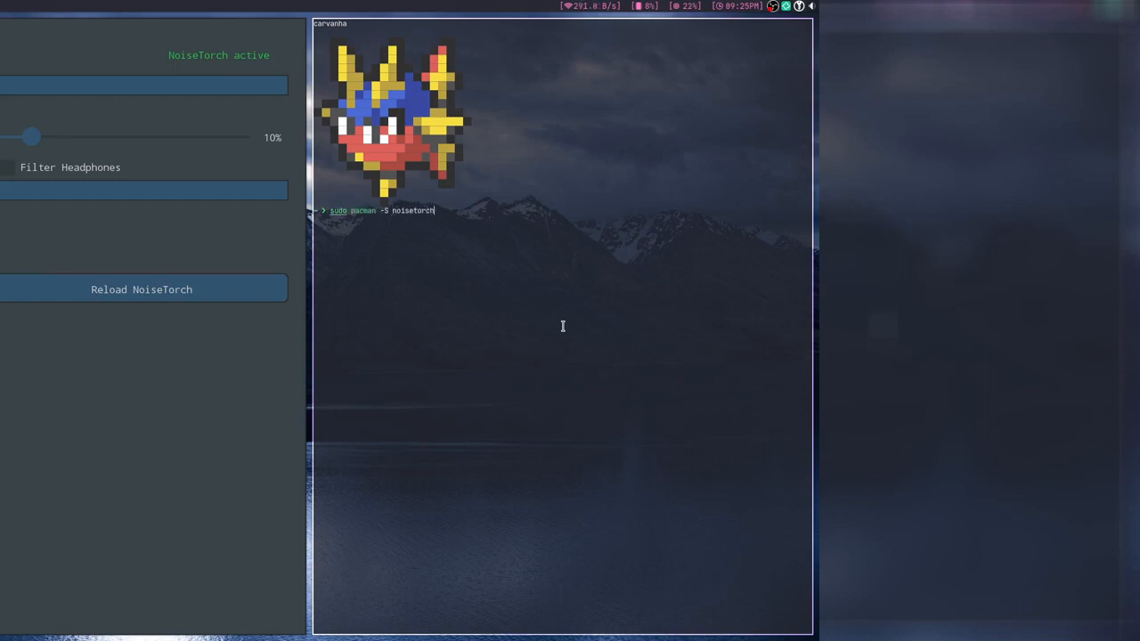
key("Return")
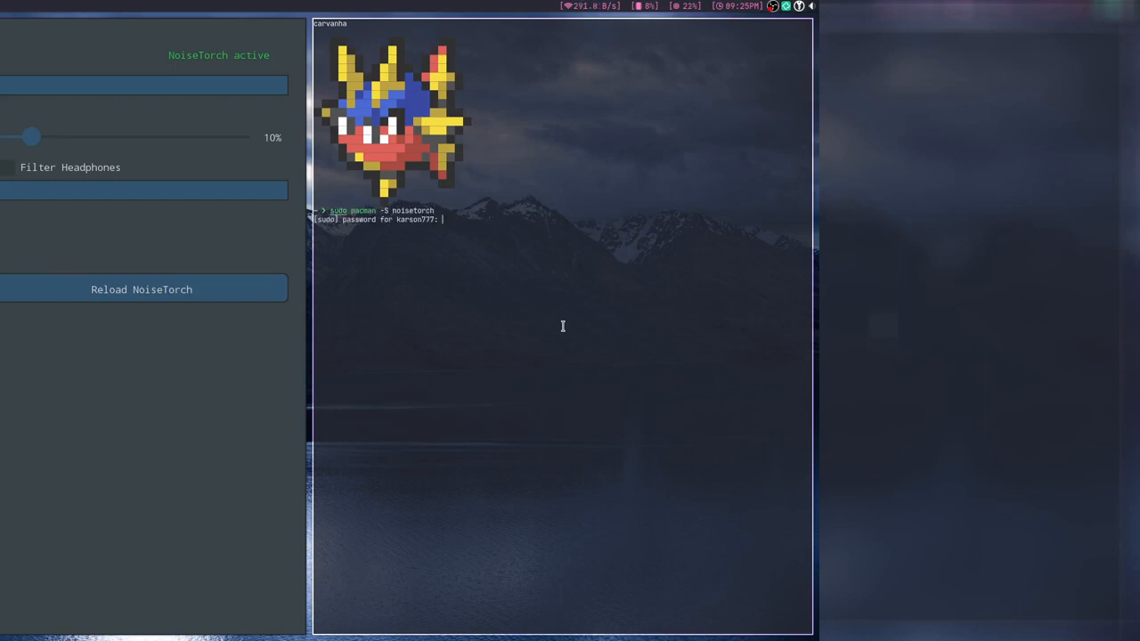
key("Return")
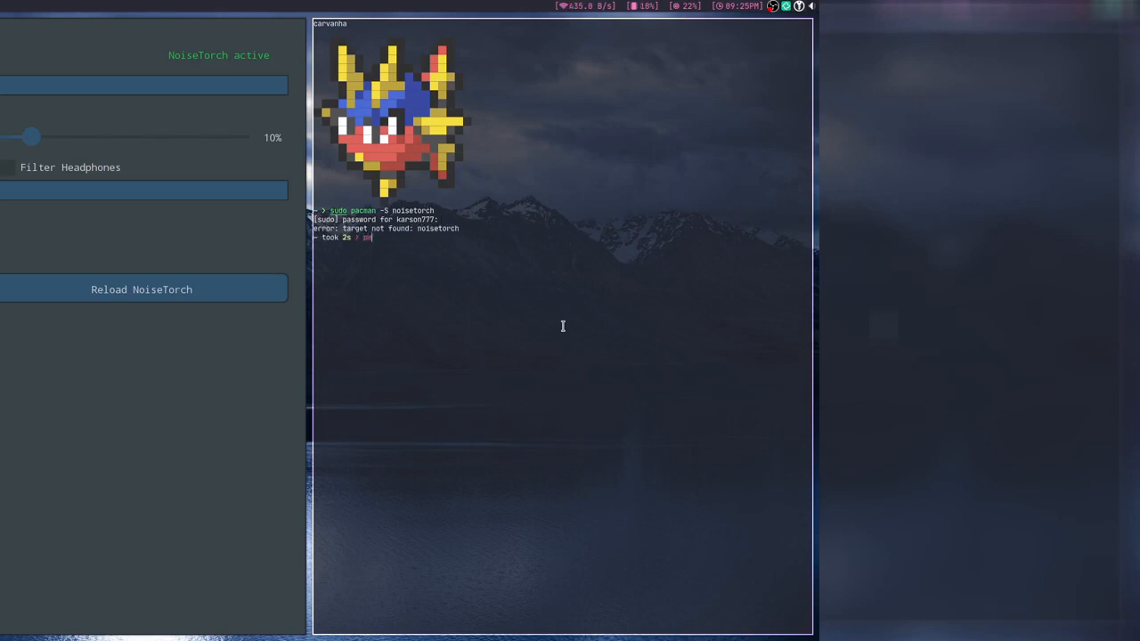
Step: Retry the install via the AUR helper with 'paru -S', hitting a certificate error
type("paru -S noiseto")
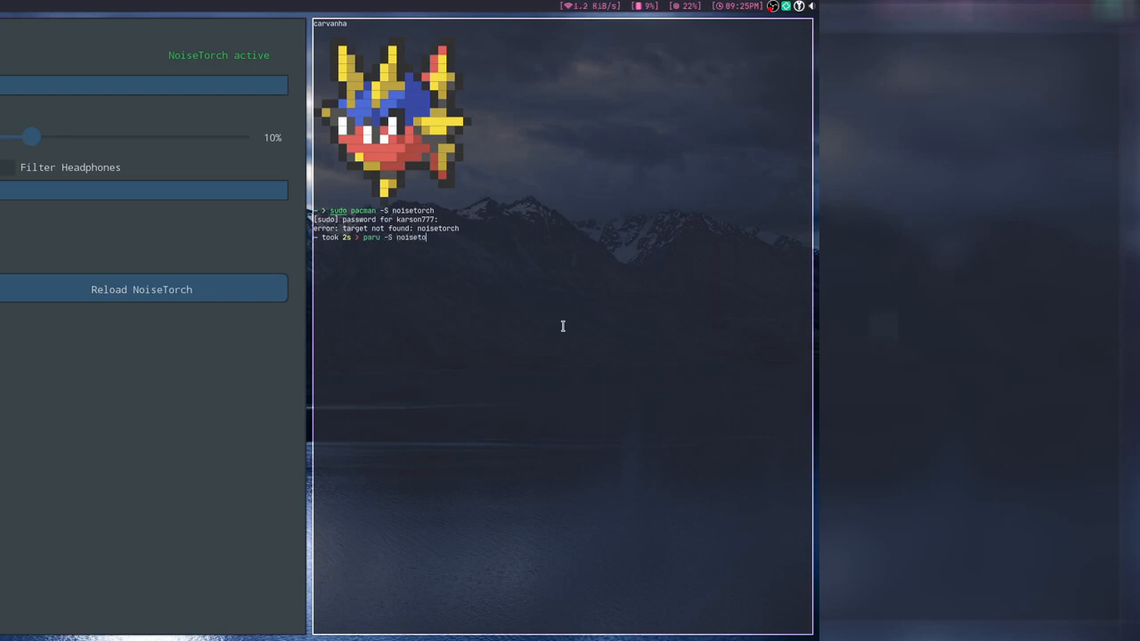
key("Return")
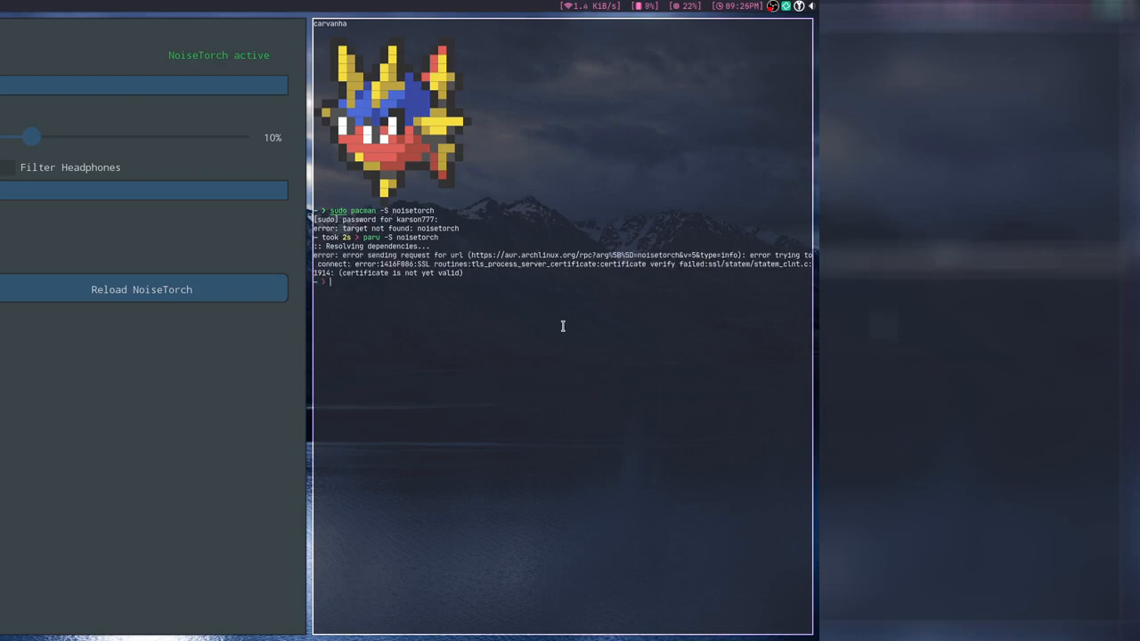
mouse_move(610, 285)
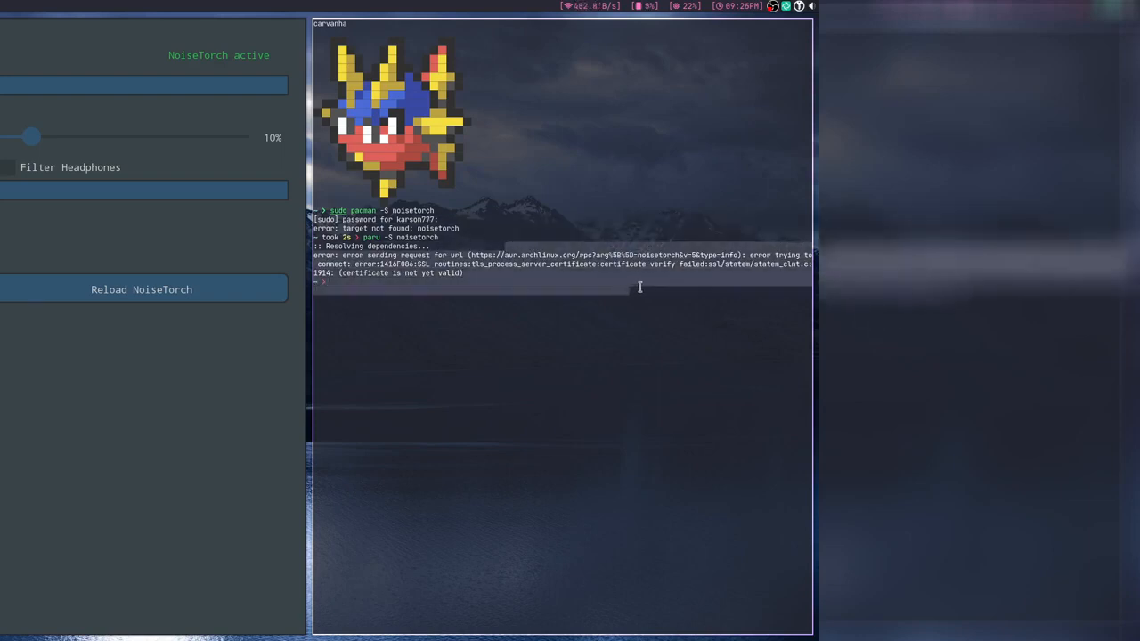
mouse_move(513, 257)
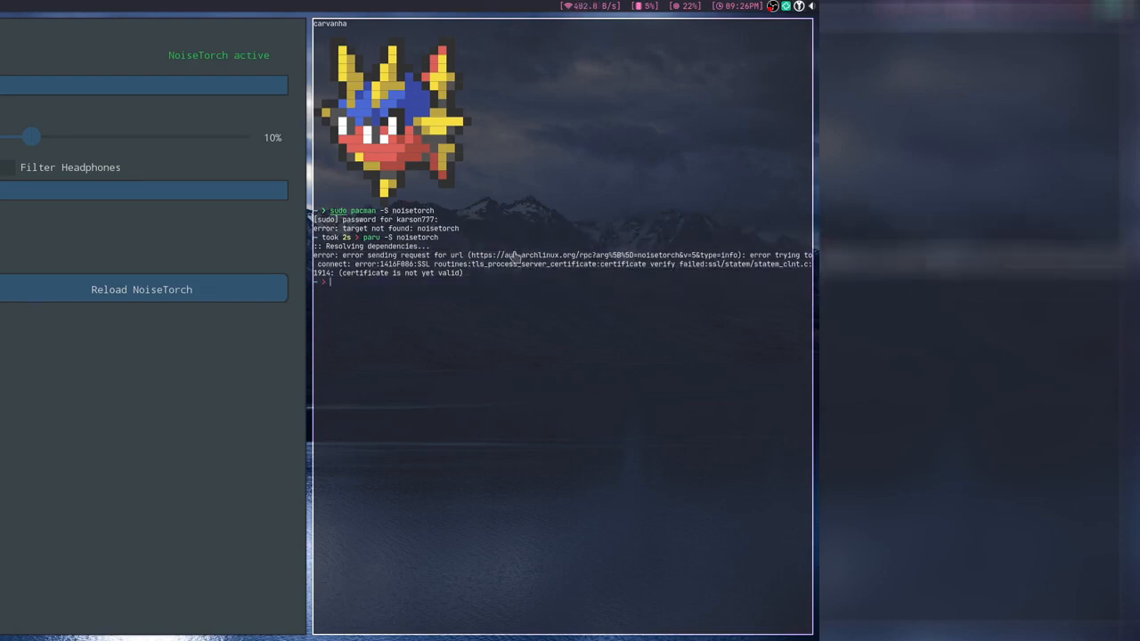
mouse_move(556, 303)
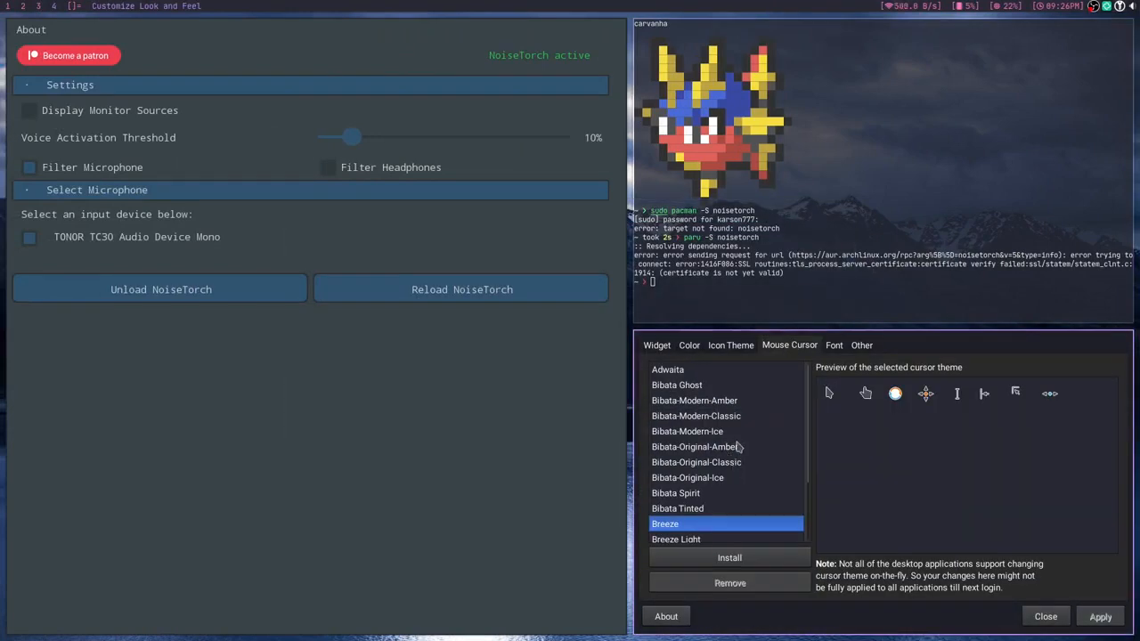
scroll("down", 3)
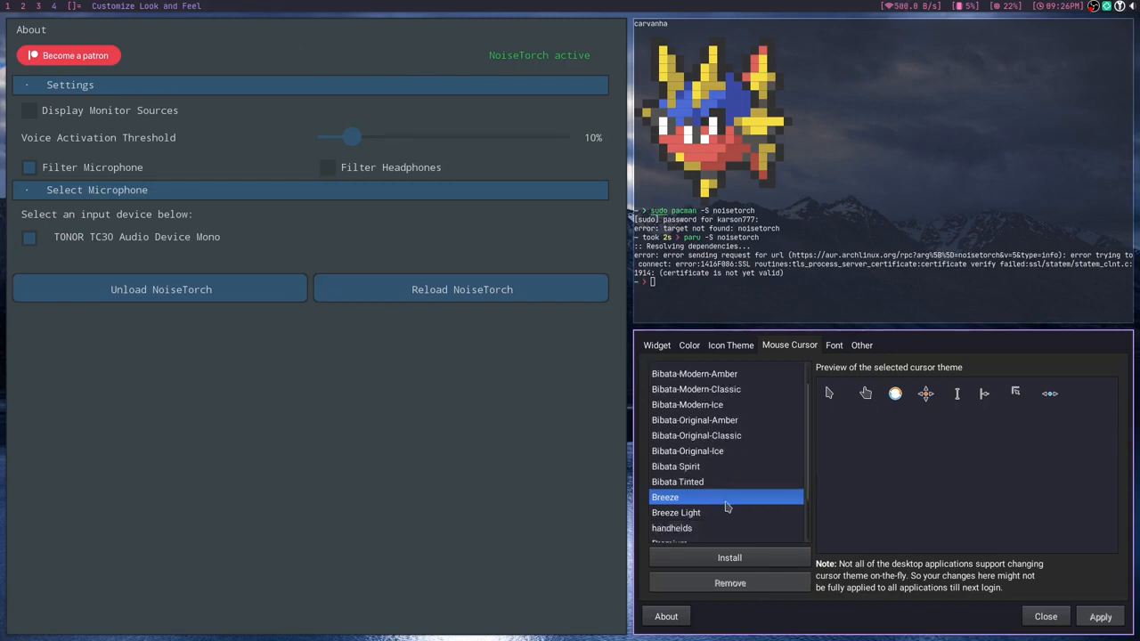
scroll("up", 3)
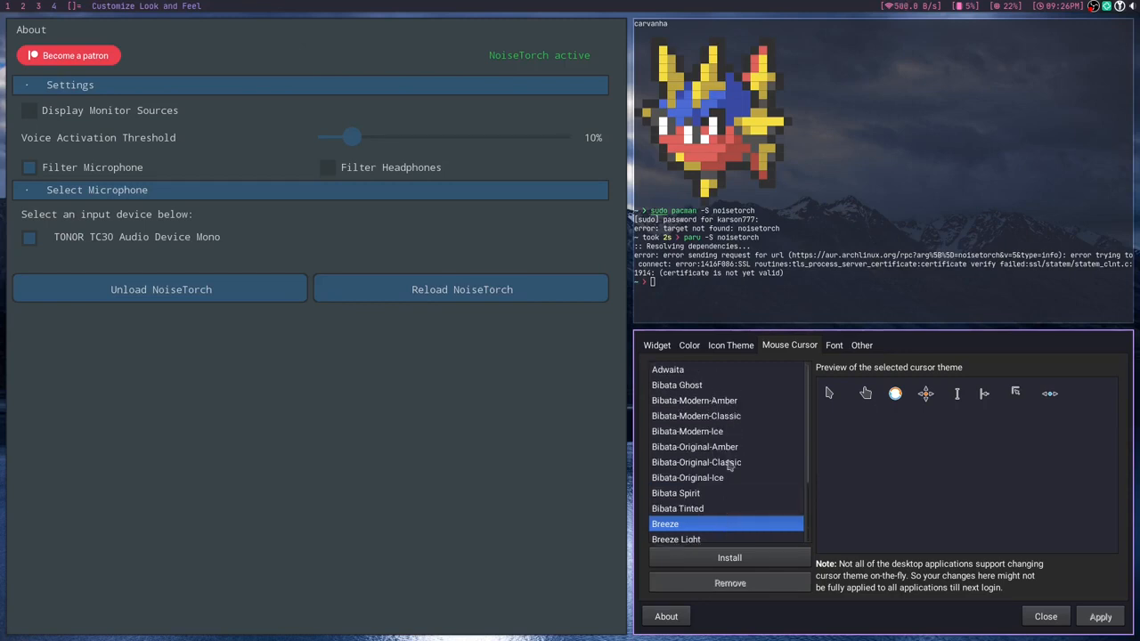
left_click(696, 417)
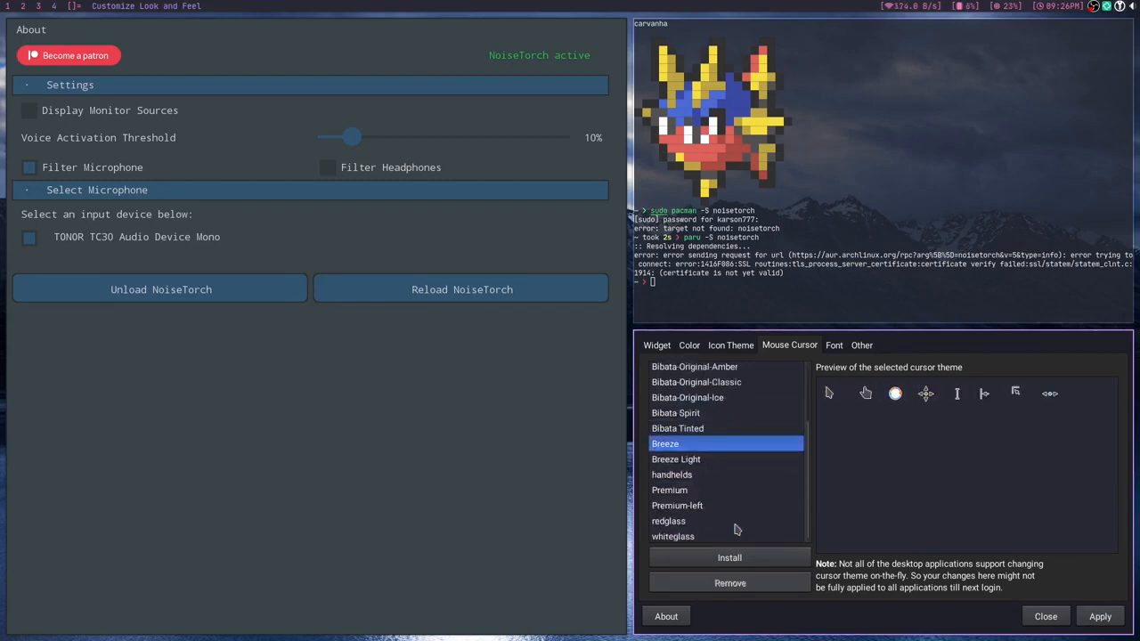
scroll("up", 3)
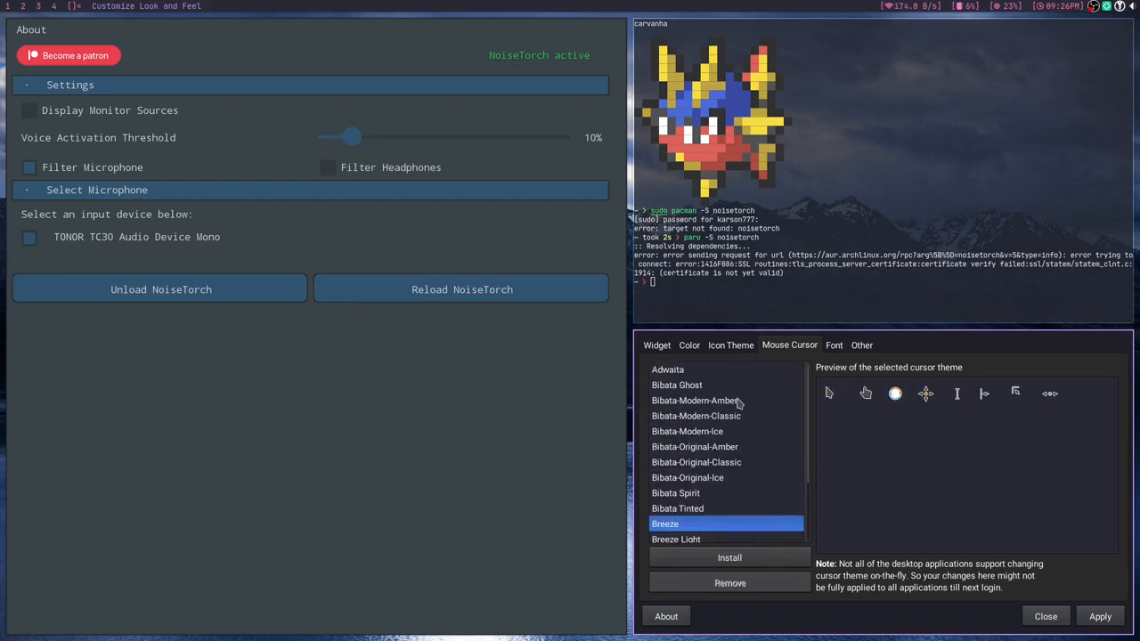
left_click(1044, 616)
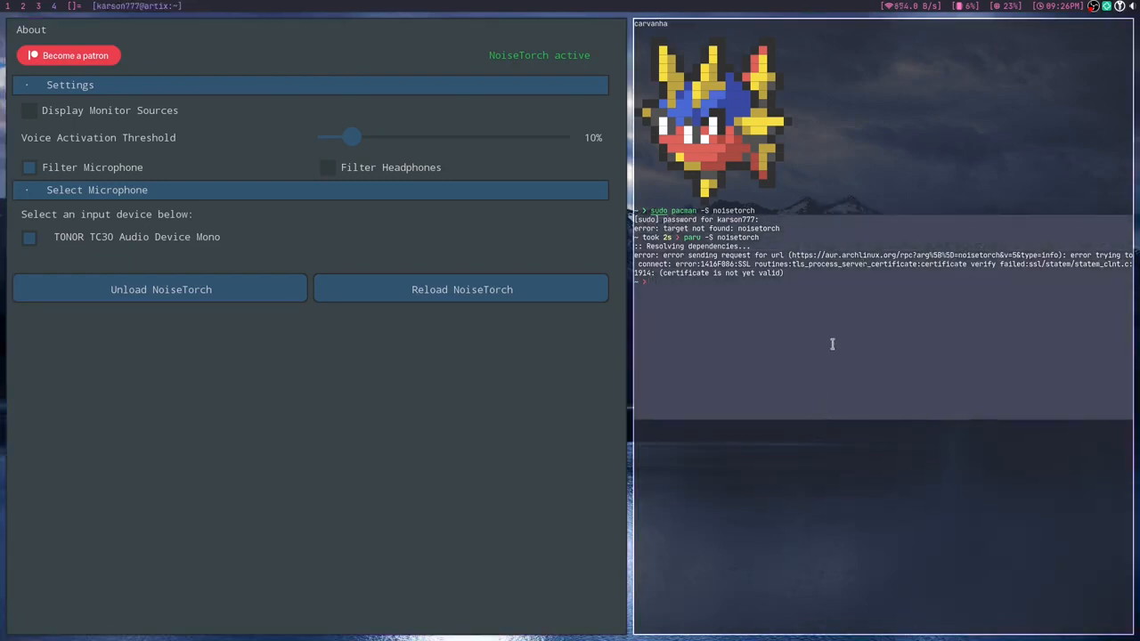
Step: Install NoiseTorch from the AUR with 'paru -S noisetorch'
type("paru -S noisetorch")
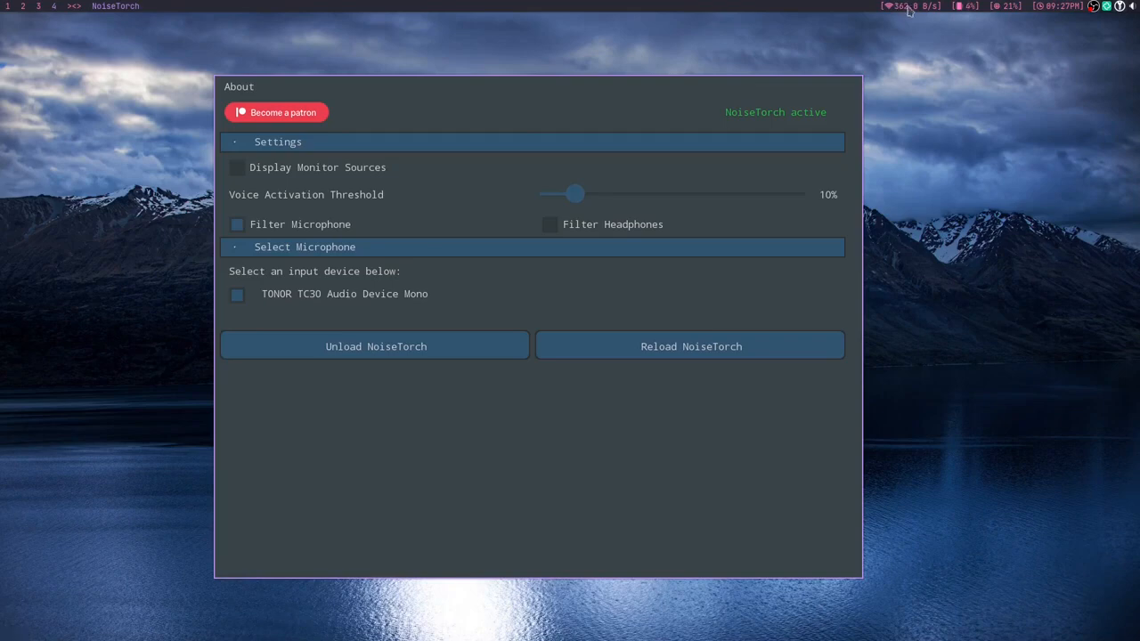
mouse_move(627, 14)
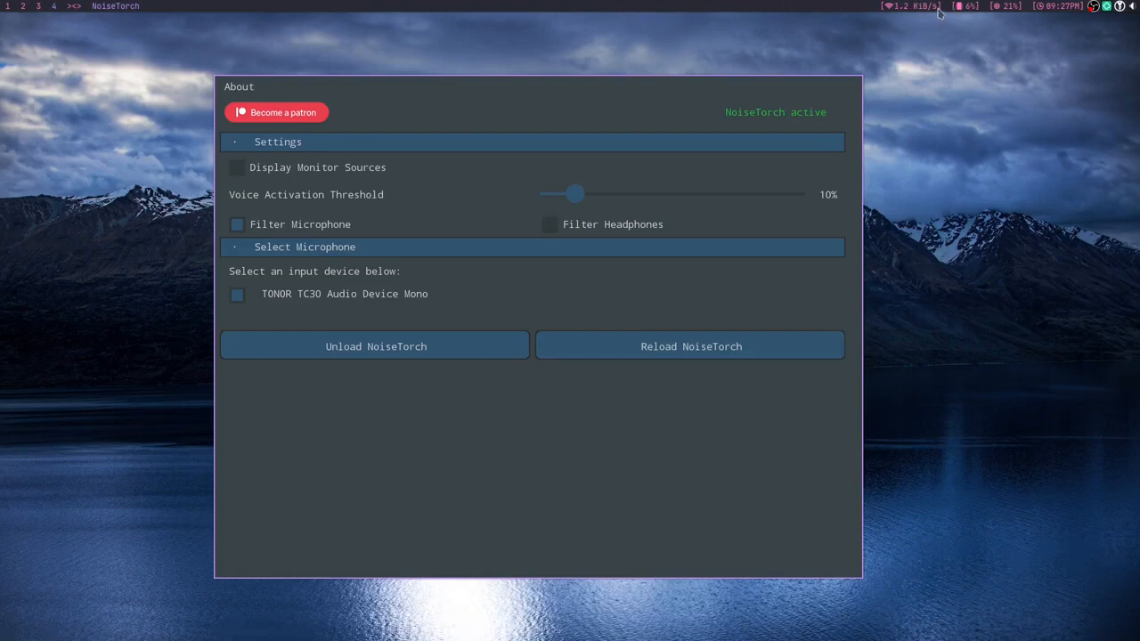
mouse_move(934, 16)
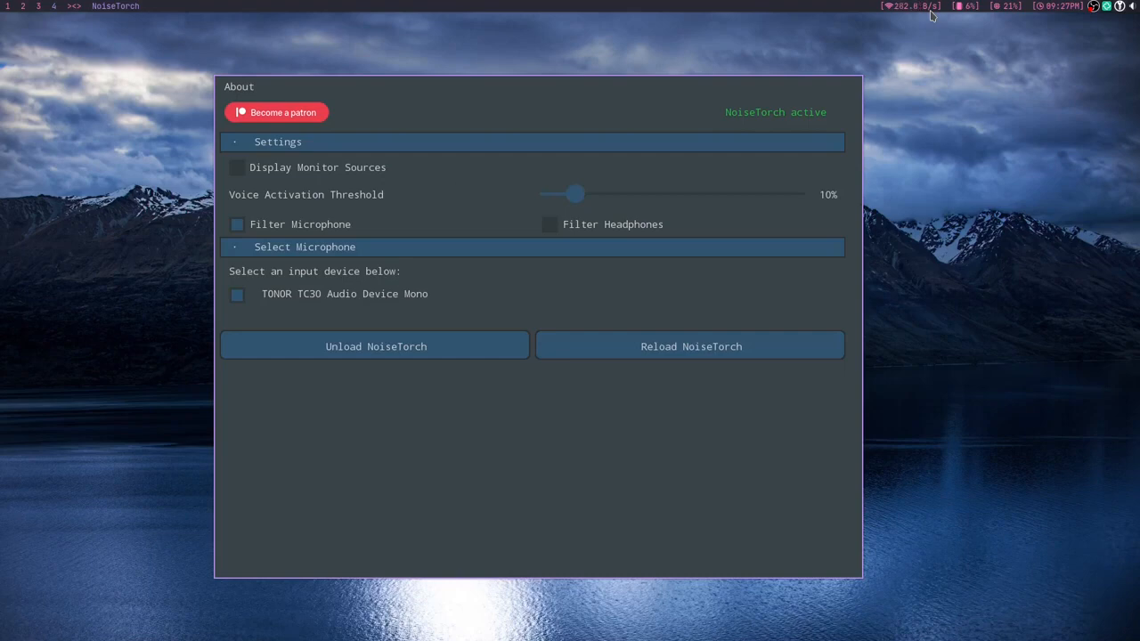
mouse_move(570, 13)
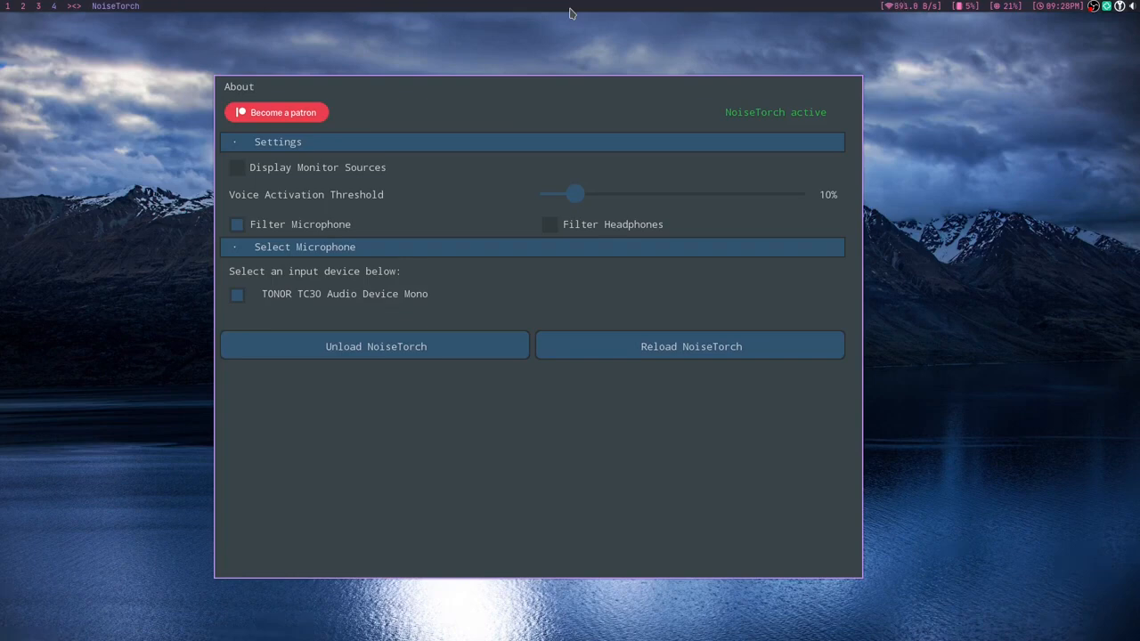
mouse_move(577, 192)
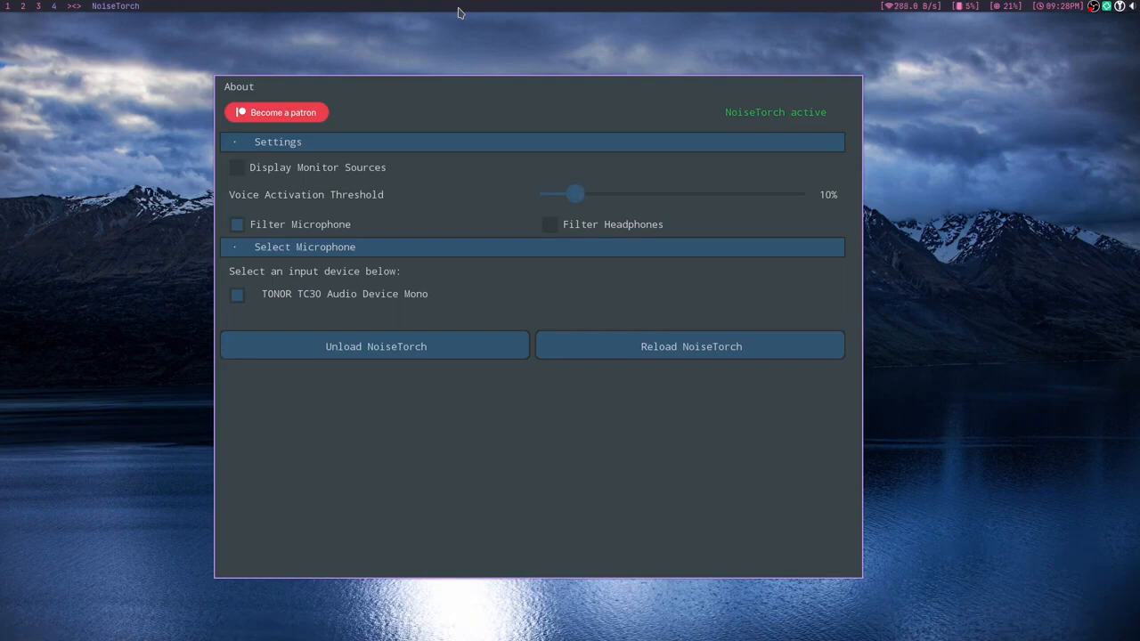
left_click_drag(578, 192, 788, 192)
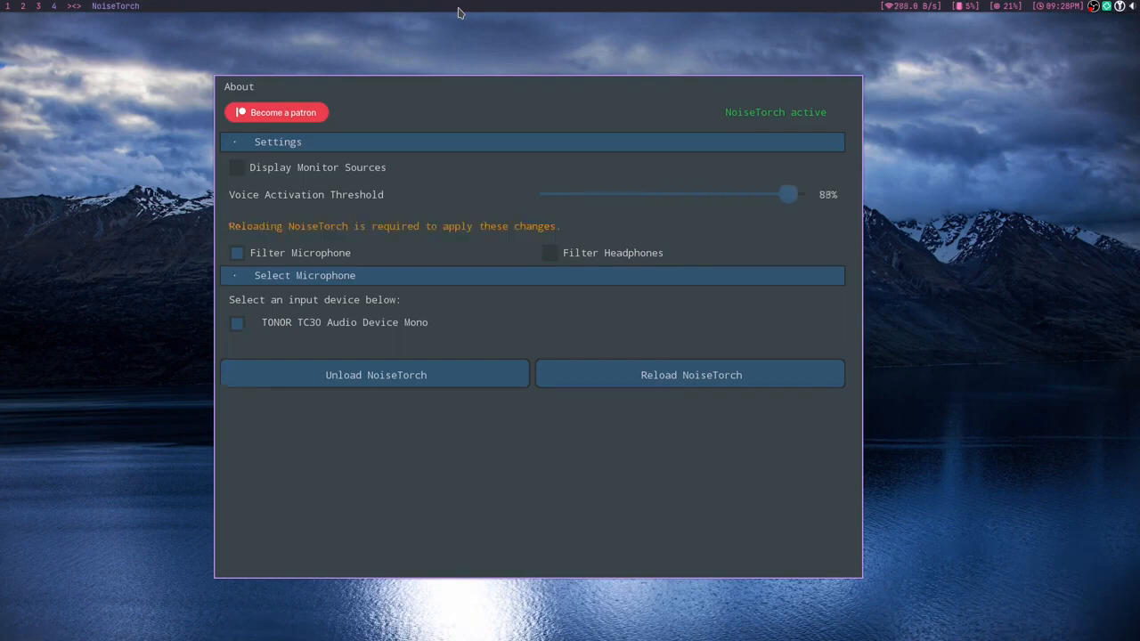
left_click(691, 374)
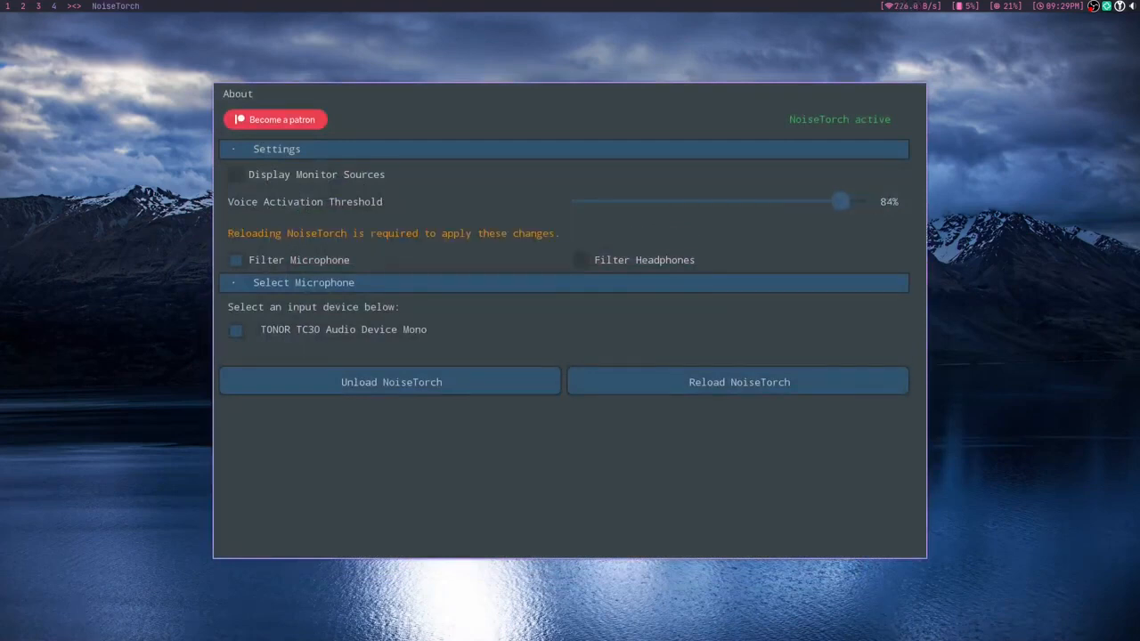
left_click_drag(841, 201, 610, 201)
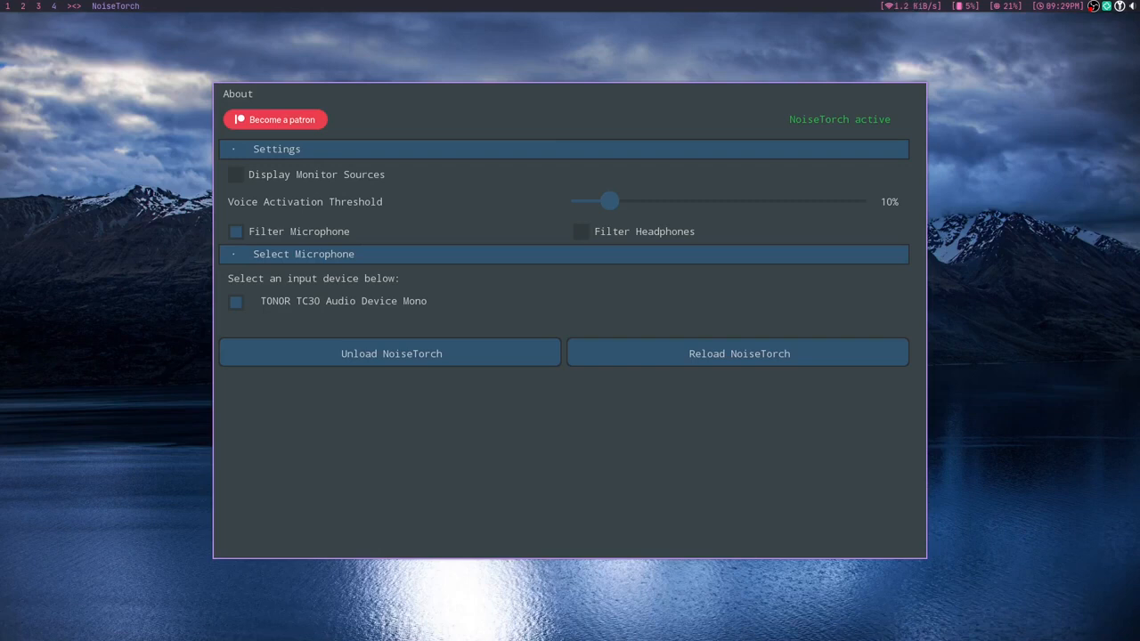
Step: Set the voice activation threshold to 0% and reload the virtual microphone
left_click_drag(609, 202, 579, 201)
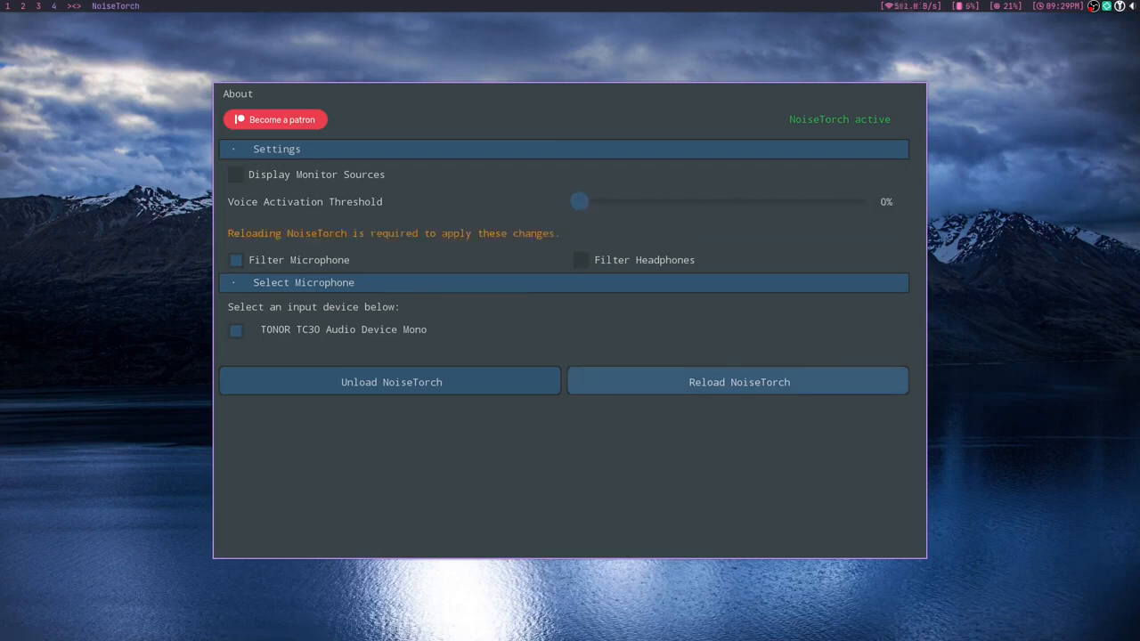
left_click(737, 381)
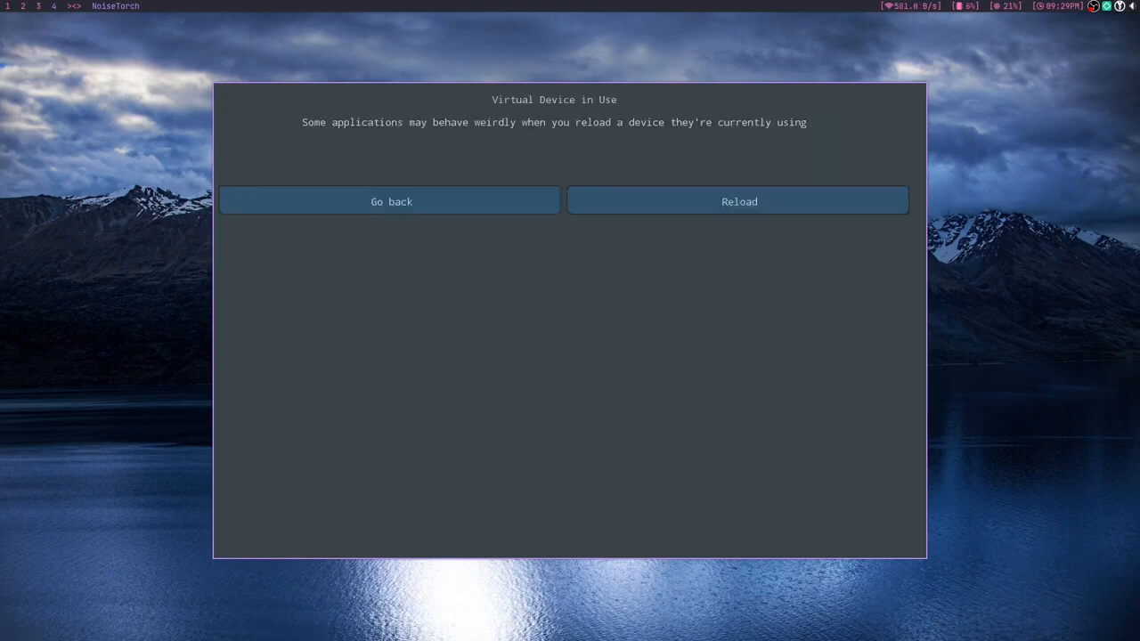
left_click(738, 200)
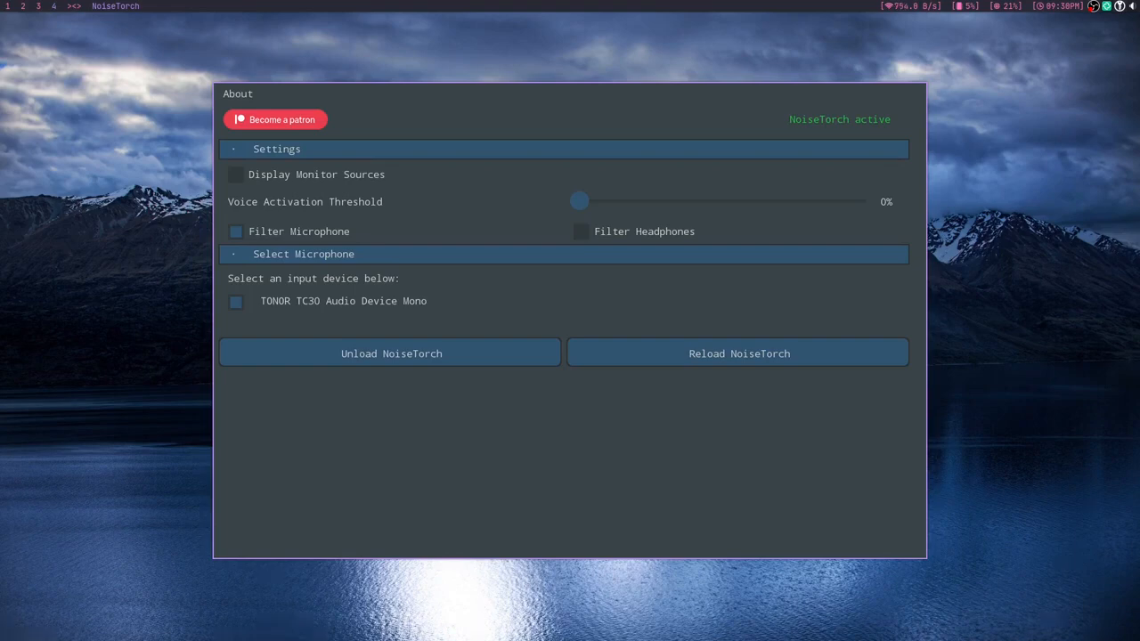
Step: Raise the voice activation threshold back to about 15%
left_click_drag(579, 201, 624, 201)
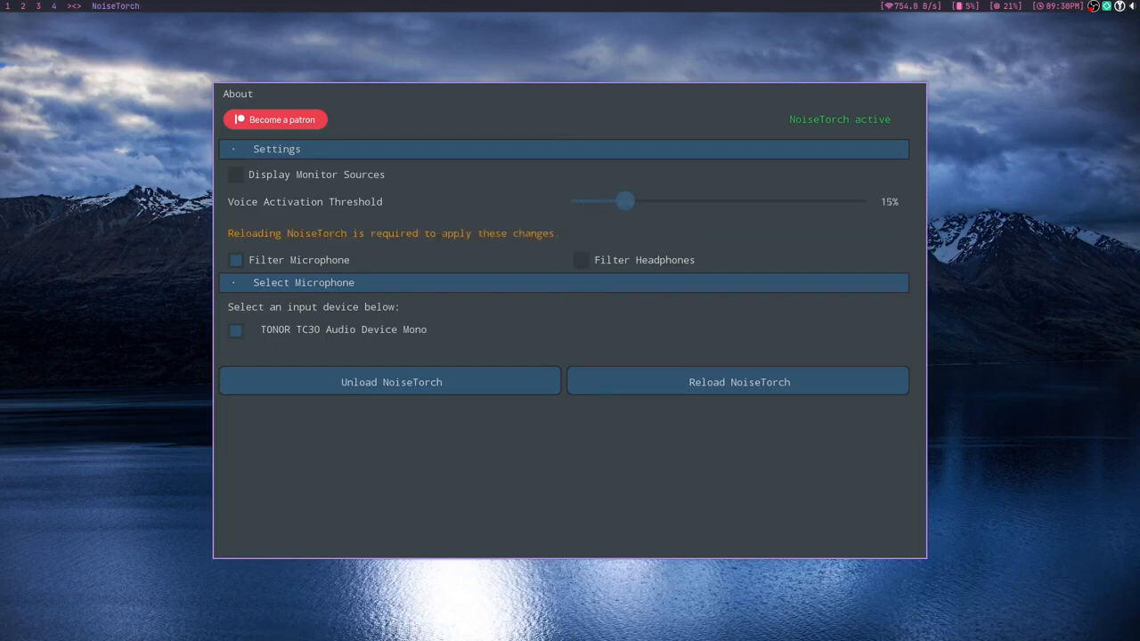
left_click_drag(624, 199, 609, 200)
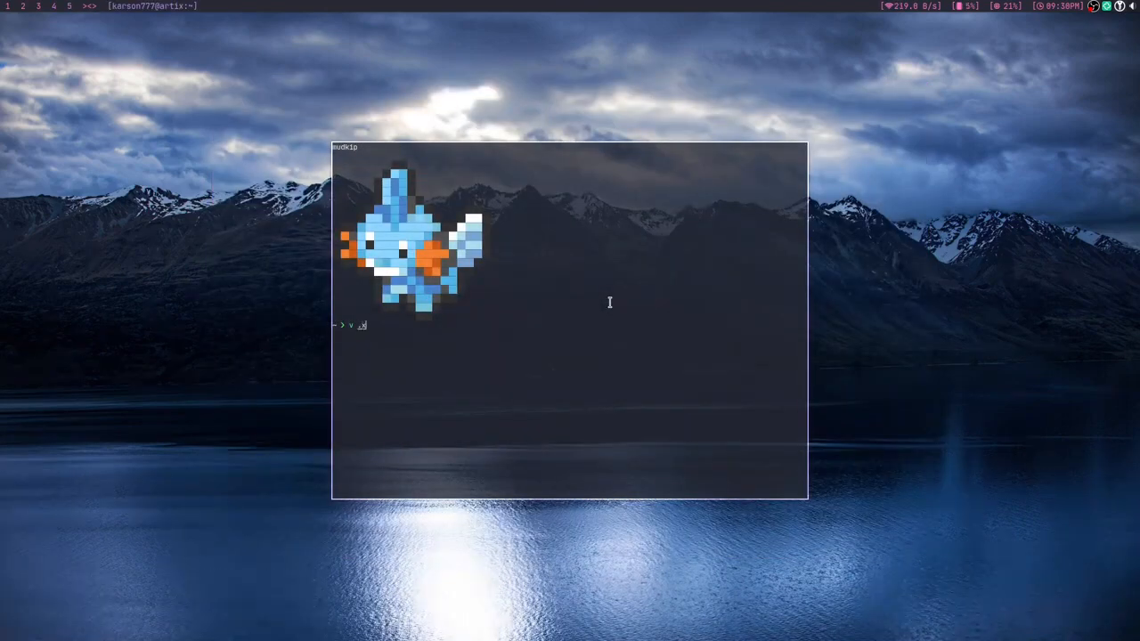
Step: Edit ~/.xinitrc so 'noisetorch &' is listed under the startup applications
key("Return")
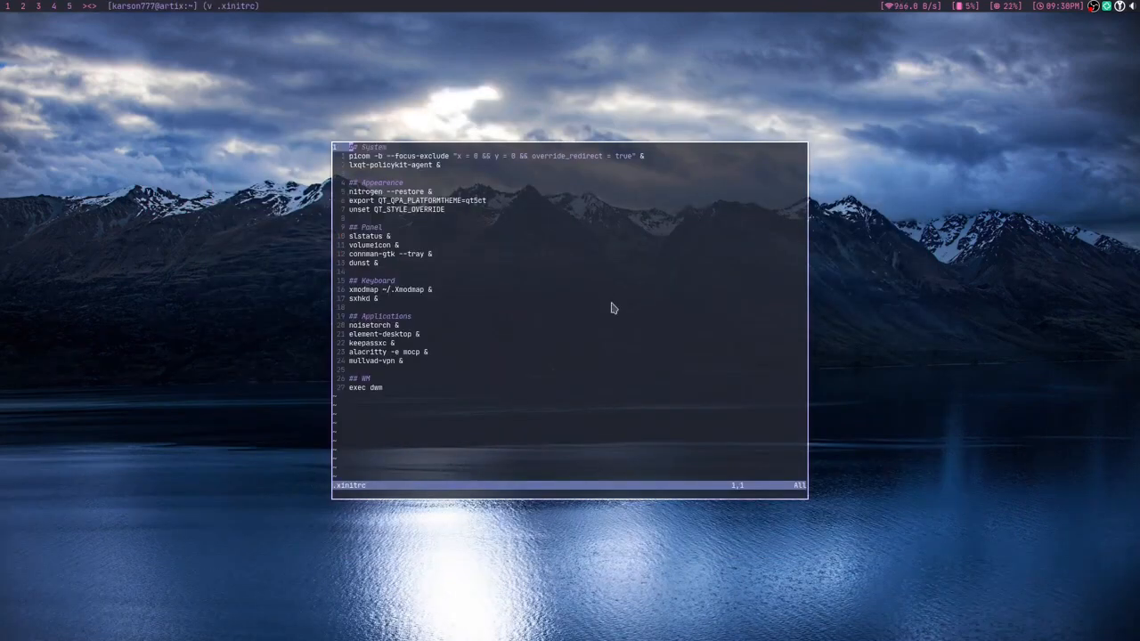
mouse_move(360, 367)
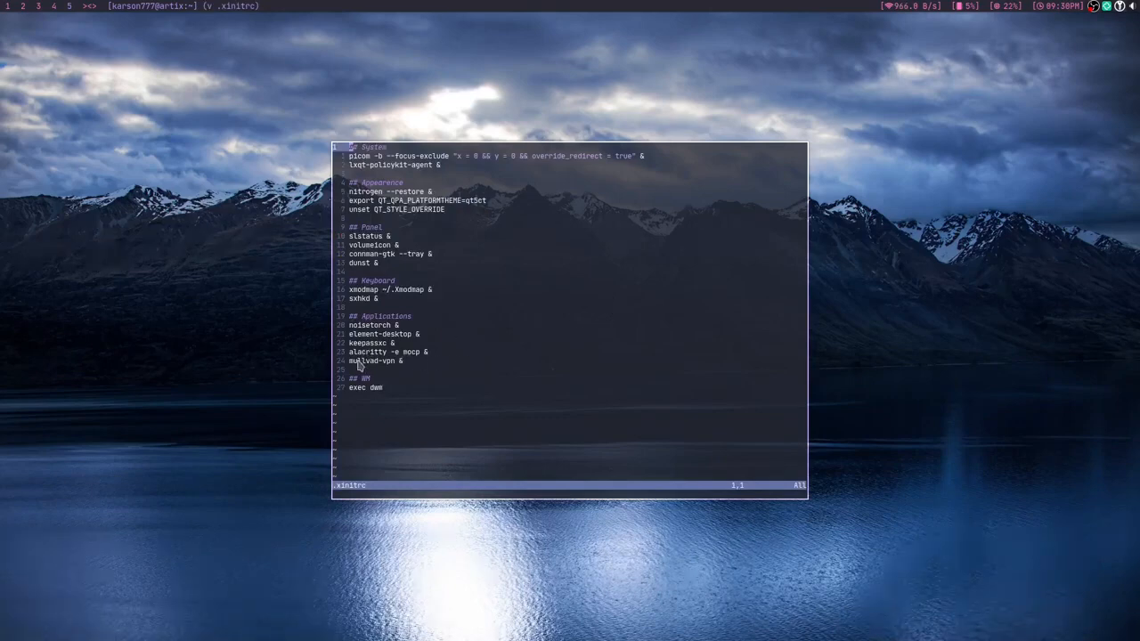
left_click(392, 324)
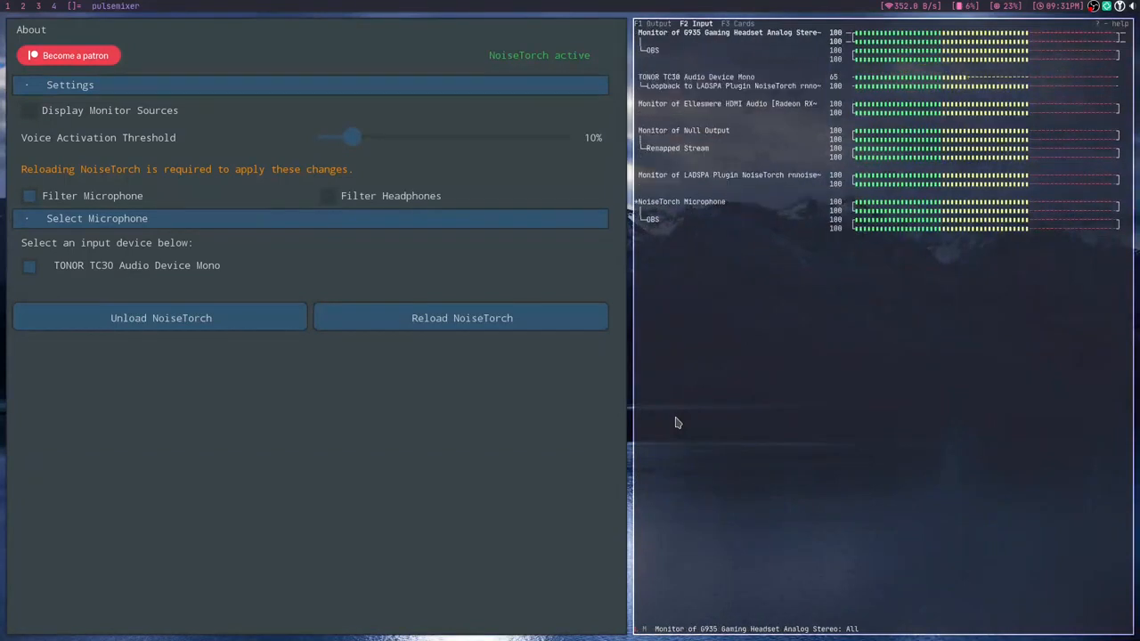
left_click(651, 23)
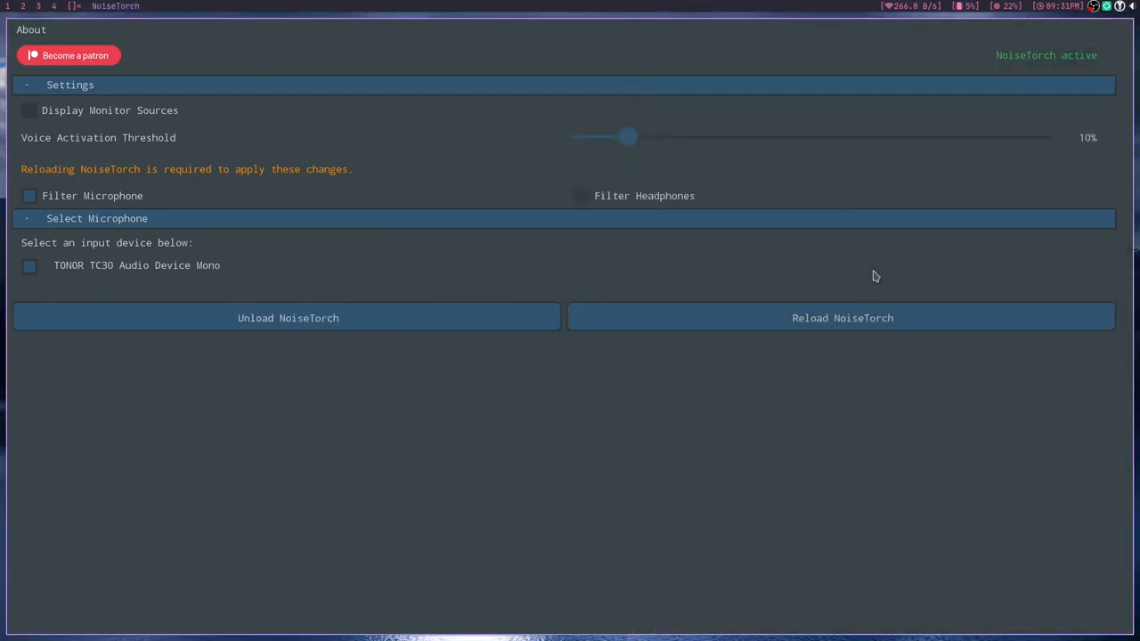
mouse_move(1087, 10)
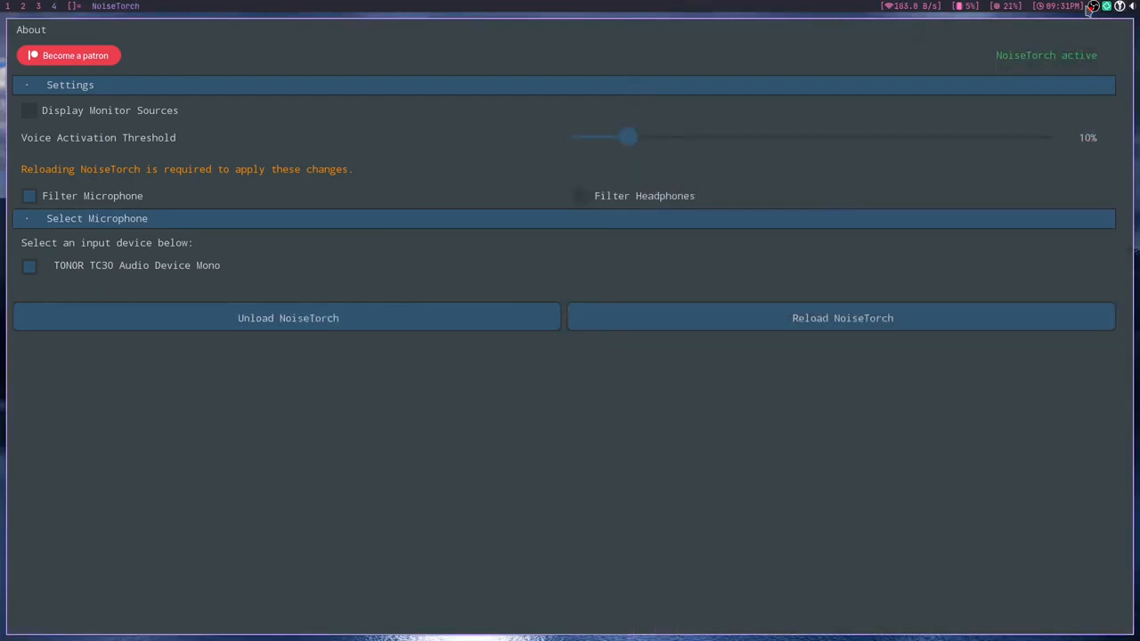